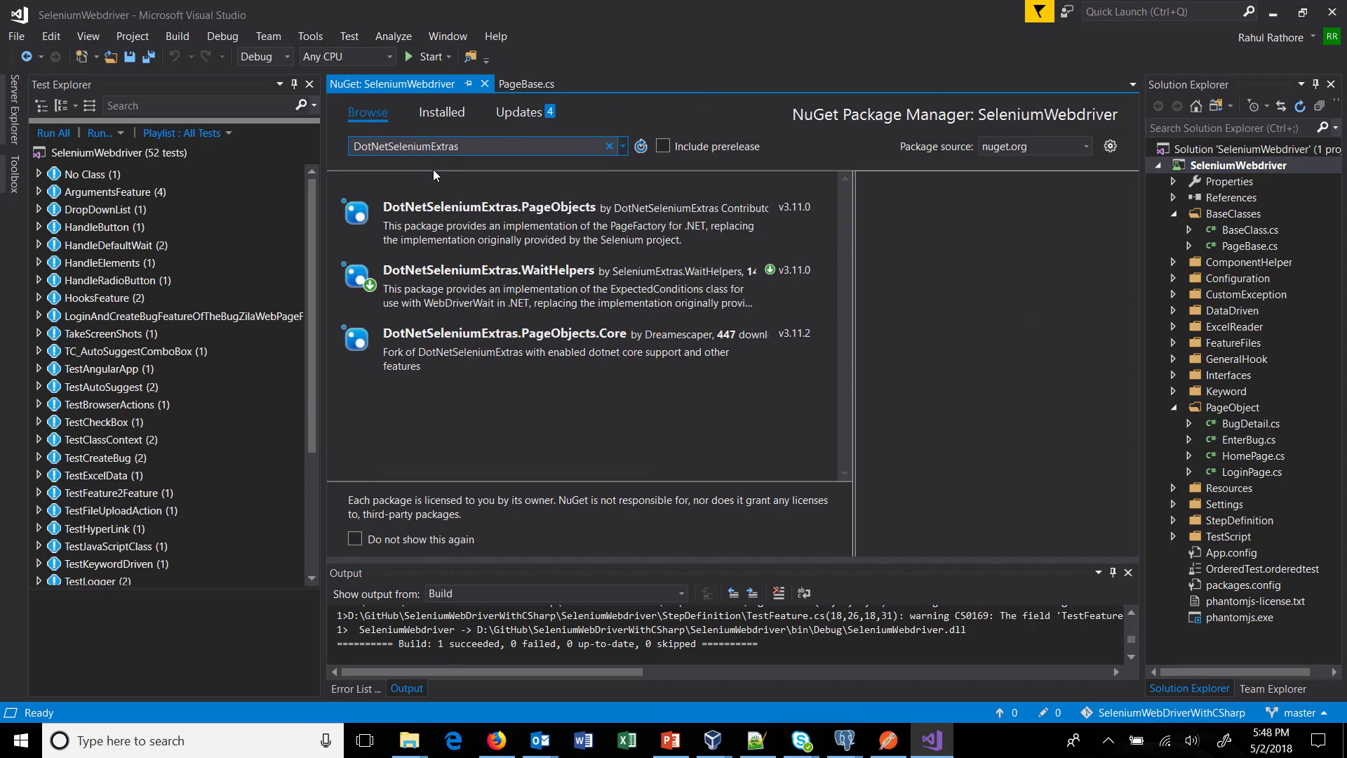
pyautogui.moveTo(554, 227)
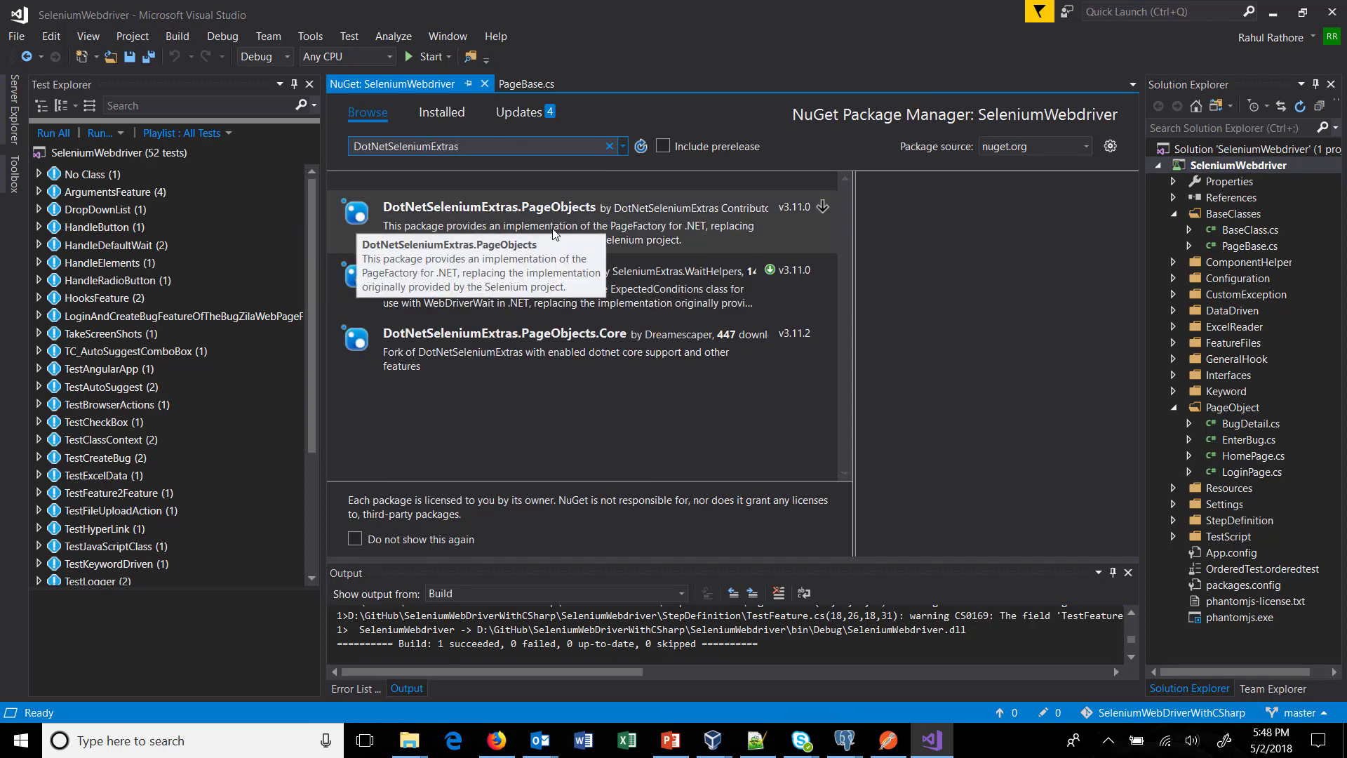
# - Install the DotNetSeleniumExtras.PageObjects NuGet package into the SeleniumWebdriver project
pyautogui.click(567, 224)
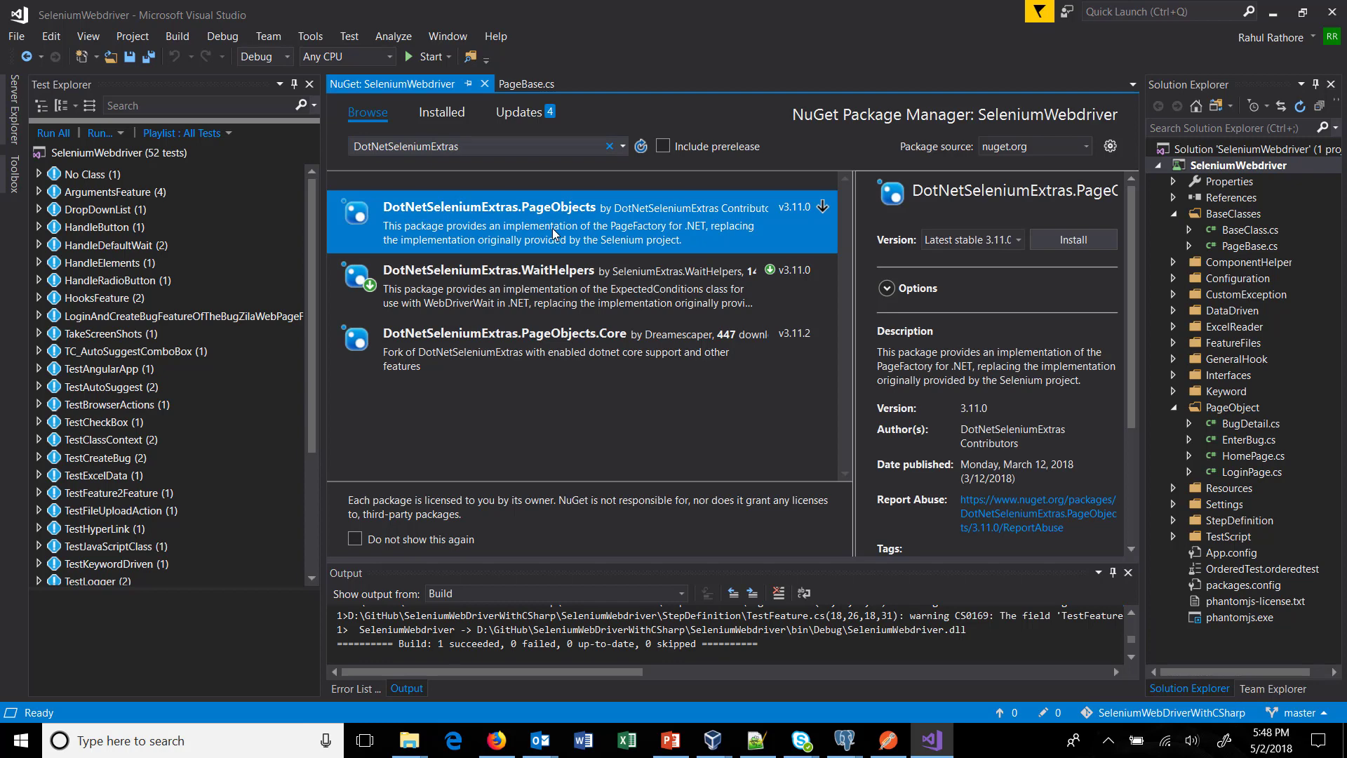
pyautogui.click(1072, 238)
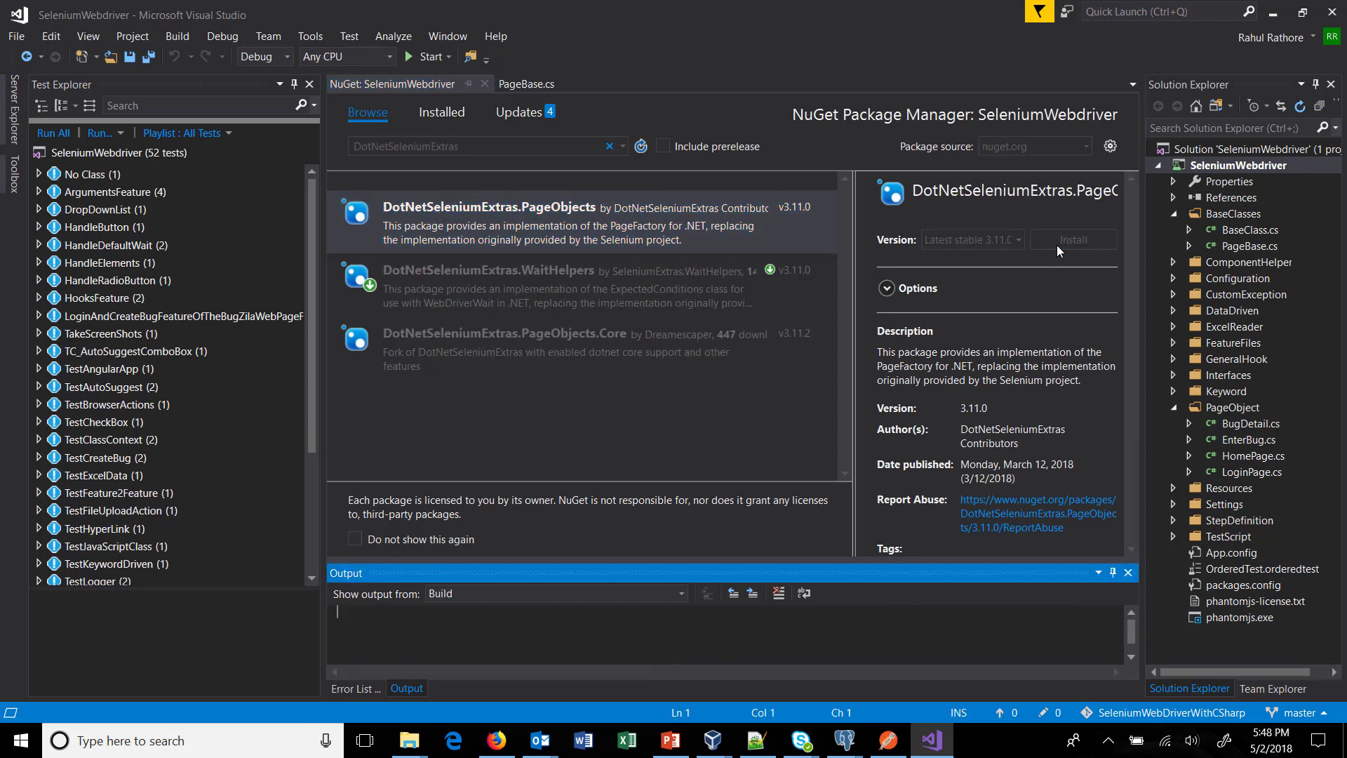
pyautogui.click(1073, 238)
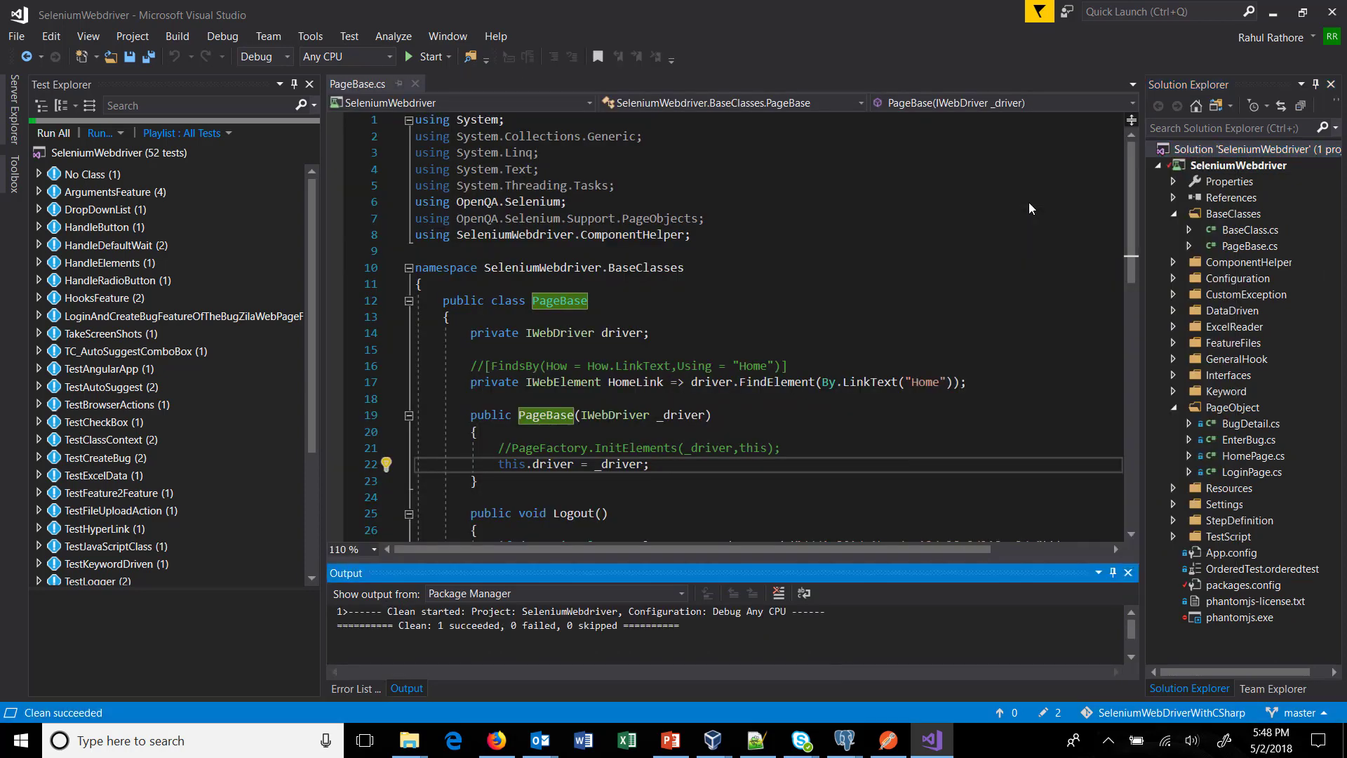
# - Rebuild the SeleniumWebdriver solution from Solution Explorer so it compiles with the new package
pyautogui.rightClick(1239, 165)
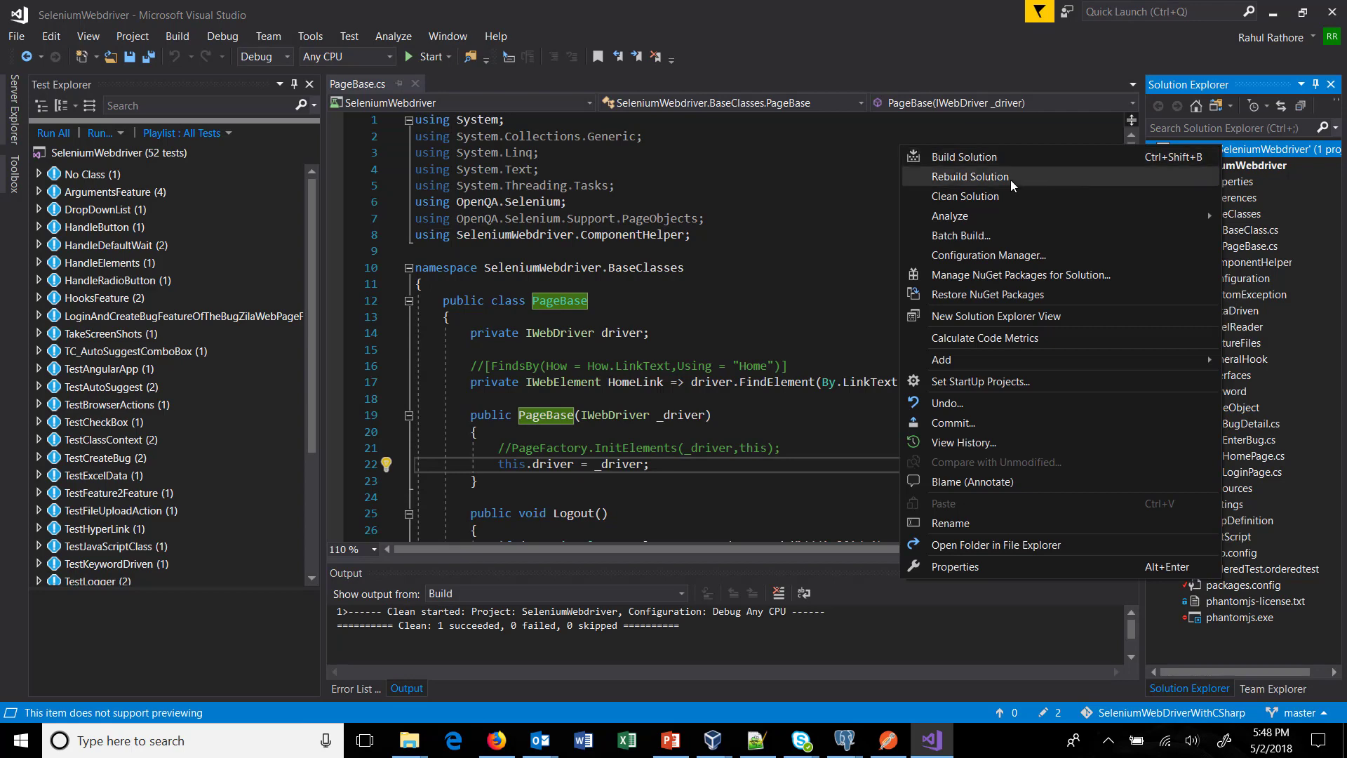
pyautogui.click(971, 177)
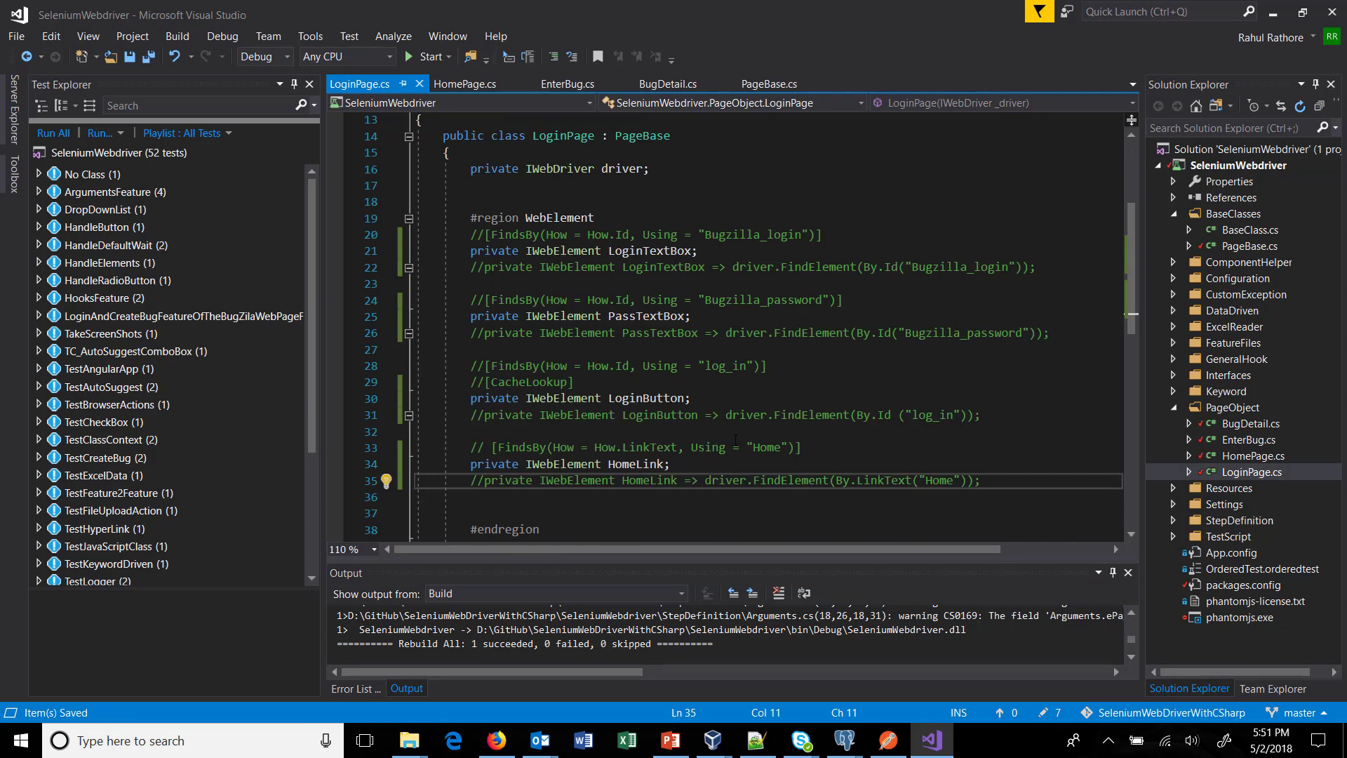
# - Inspect FindsByAttribute's definition and return to LoginPage.cs to reactivate the LoginTextBox FindsBy
pyautogui.scroll(3)
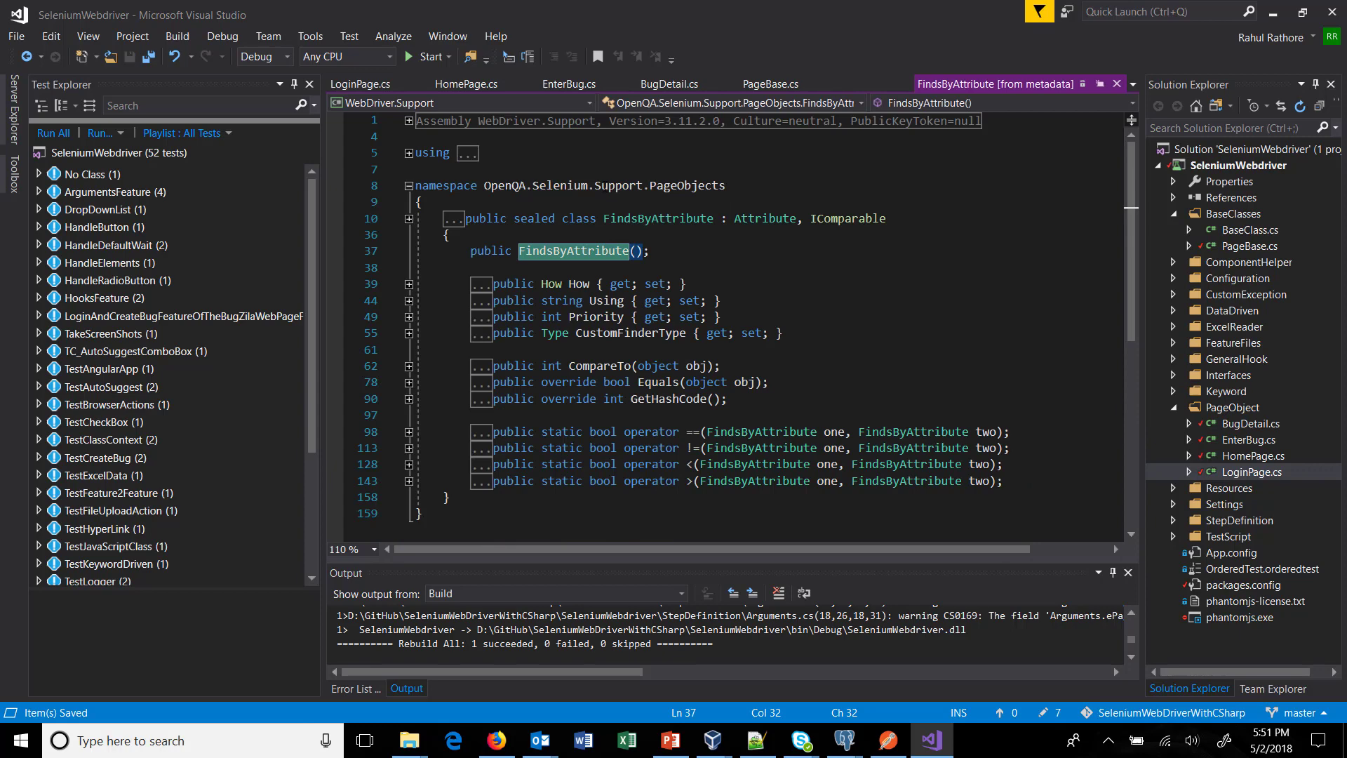
pyautogui.click(359, 83)
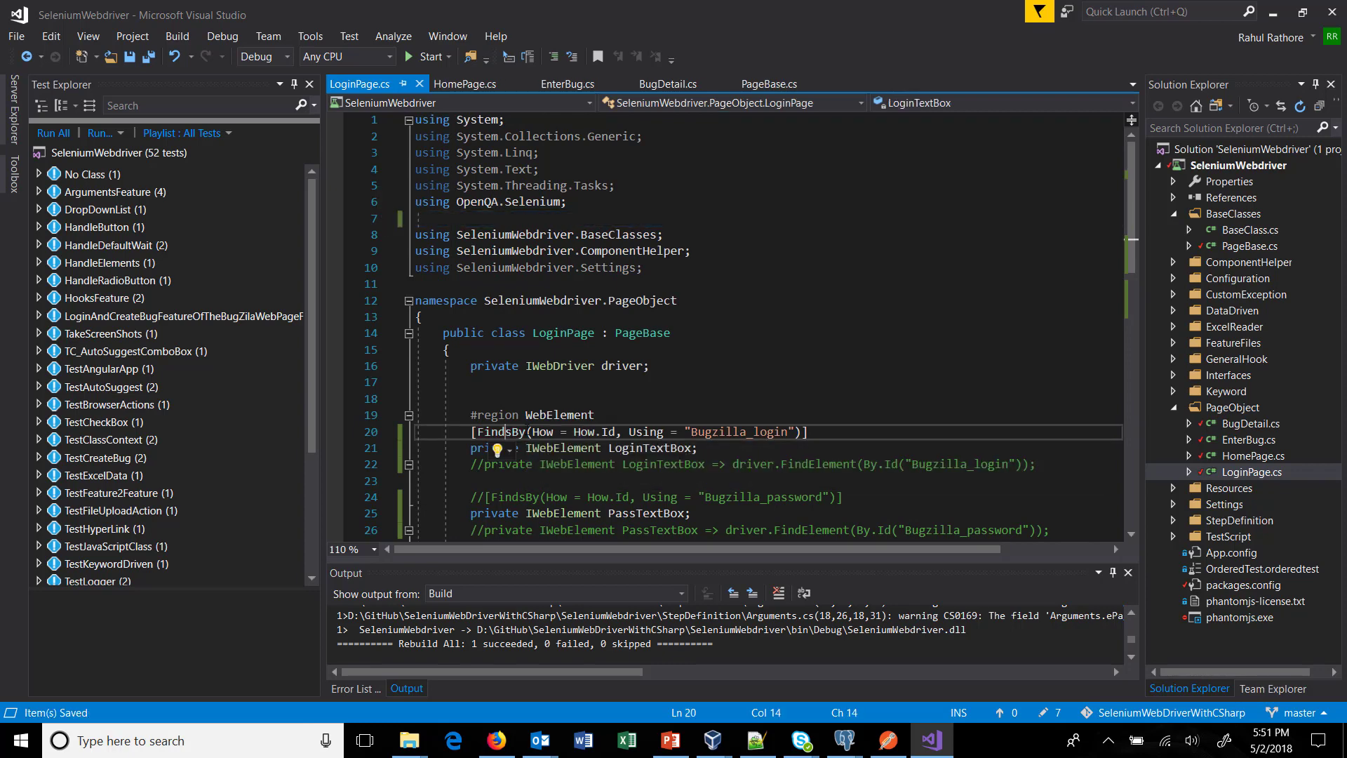
# - Add 'using SeleniumExtras.PageObjects;' to LoginPage via the lightbulb fix, then move to HomePage.cs
pyautogui.click(496, 449)
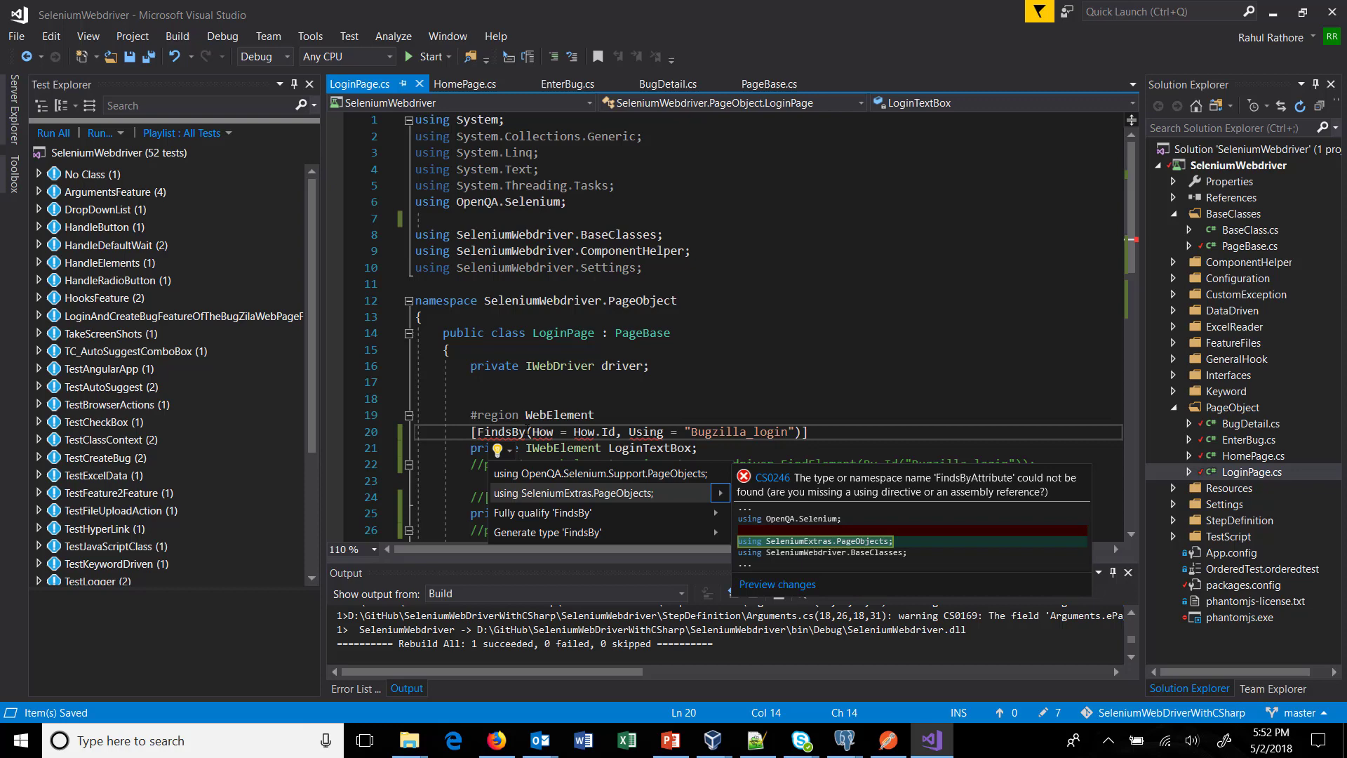
pyautogui.click(595, 492)
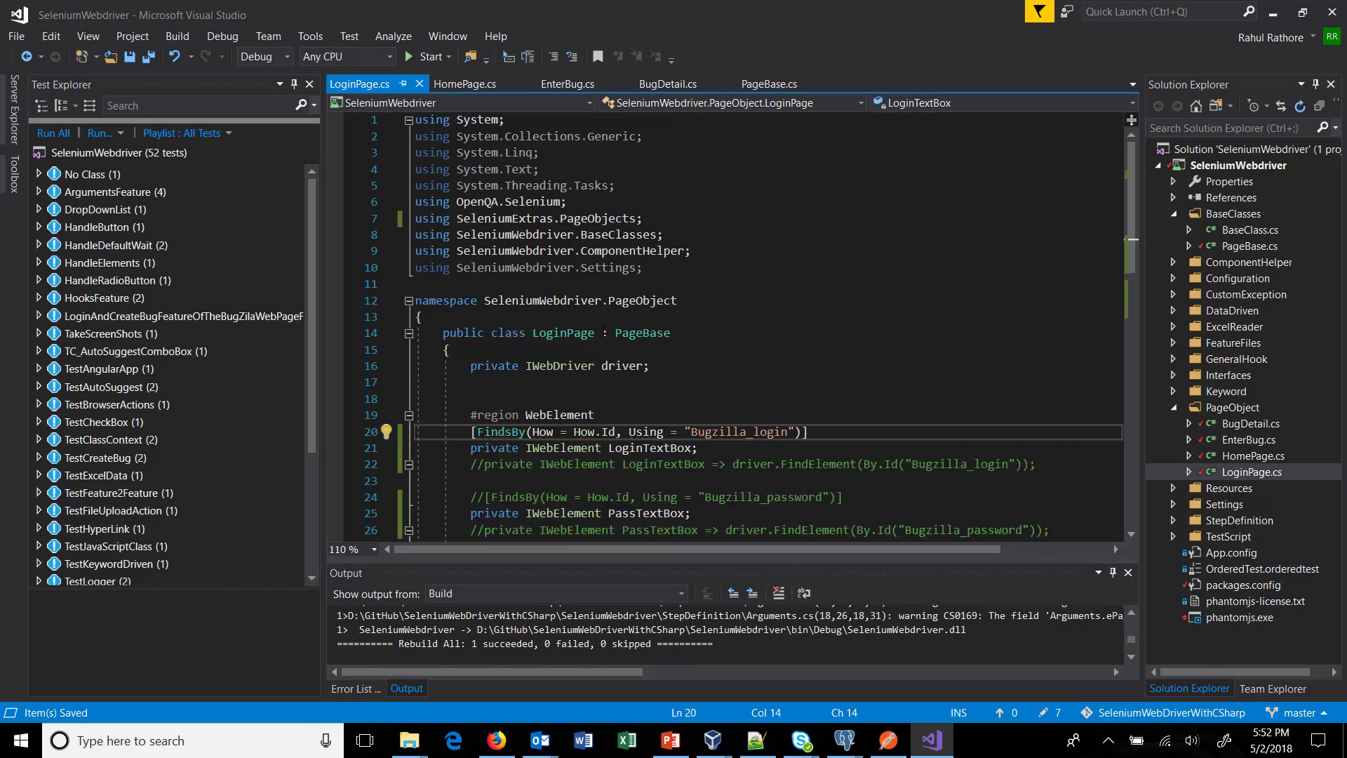
pyautogui.click(466, 83)
pyautogui.write('[FindsBy(How = How.Id, Using = "find")]')
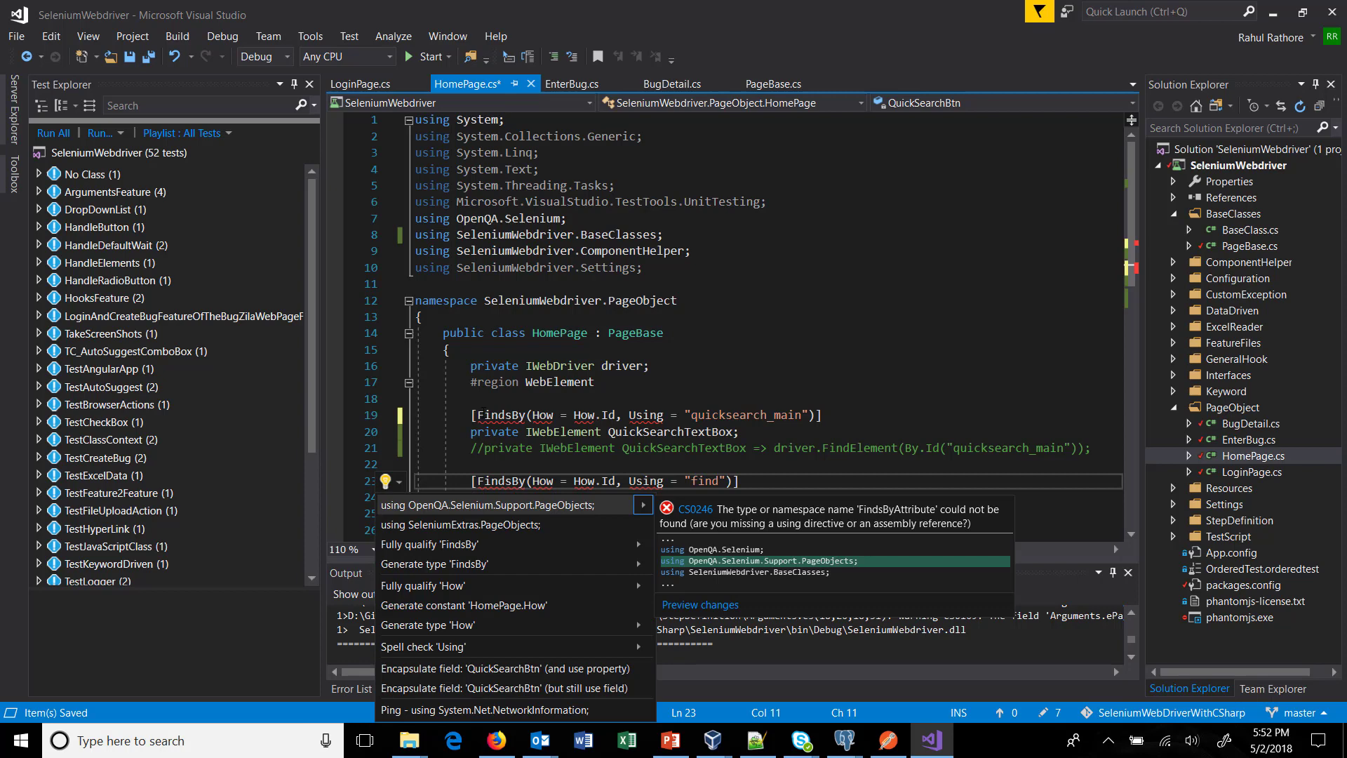
# - Import SeleniumExtras.PageObjects into HomePage and reactivate its FindsBy and CacheLookup attributes
pyautogui.click(460, 523)
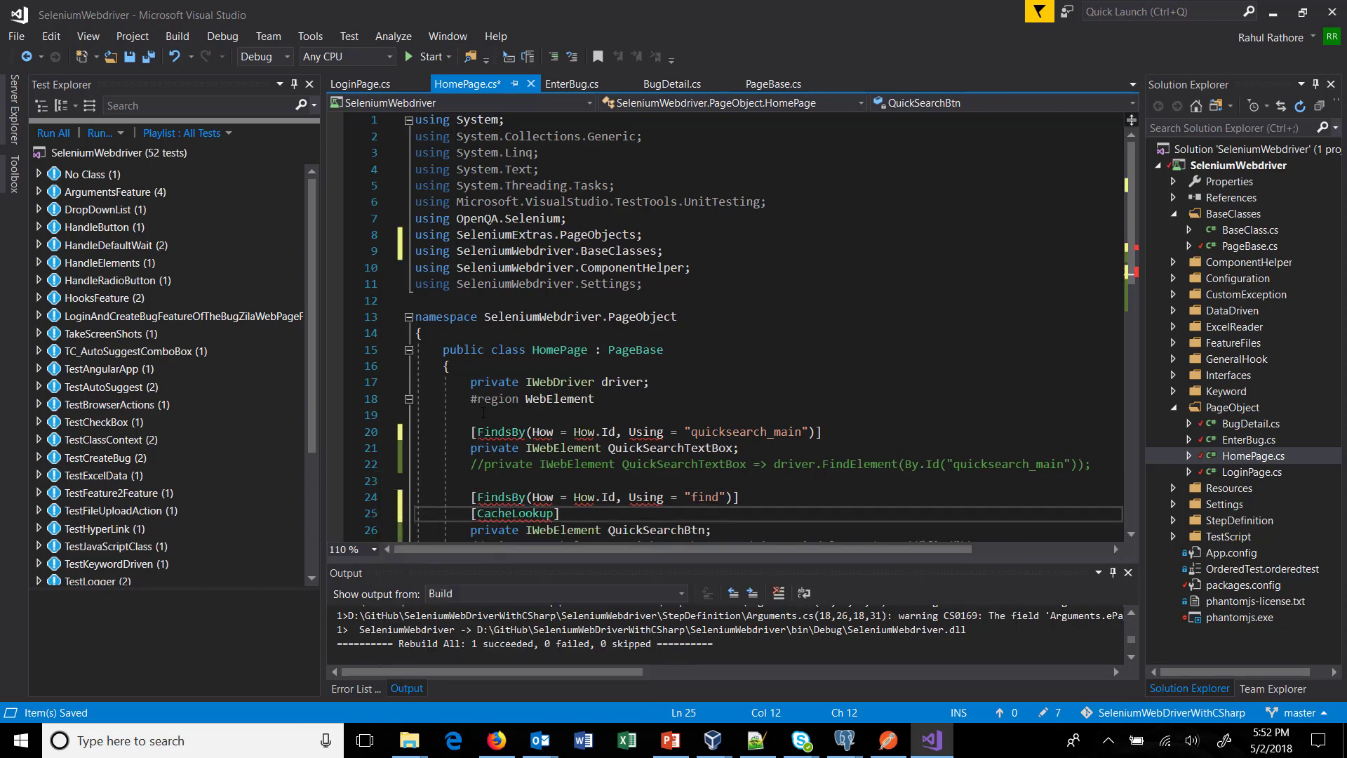
pyautogui.click(387, 514)
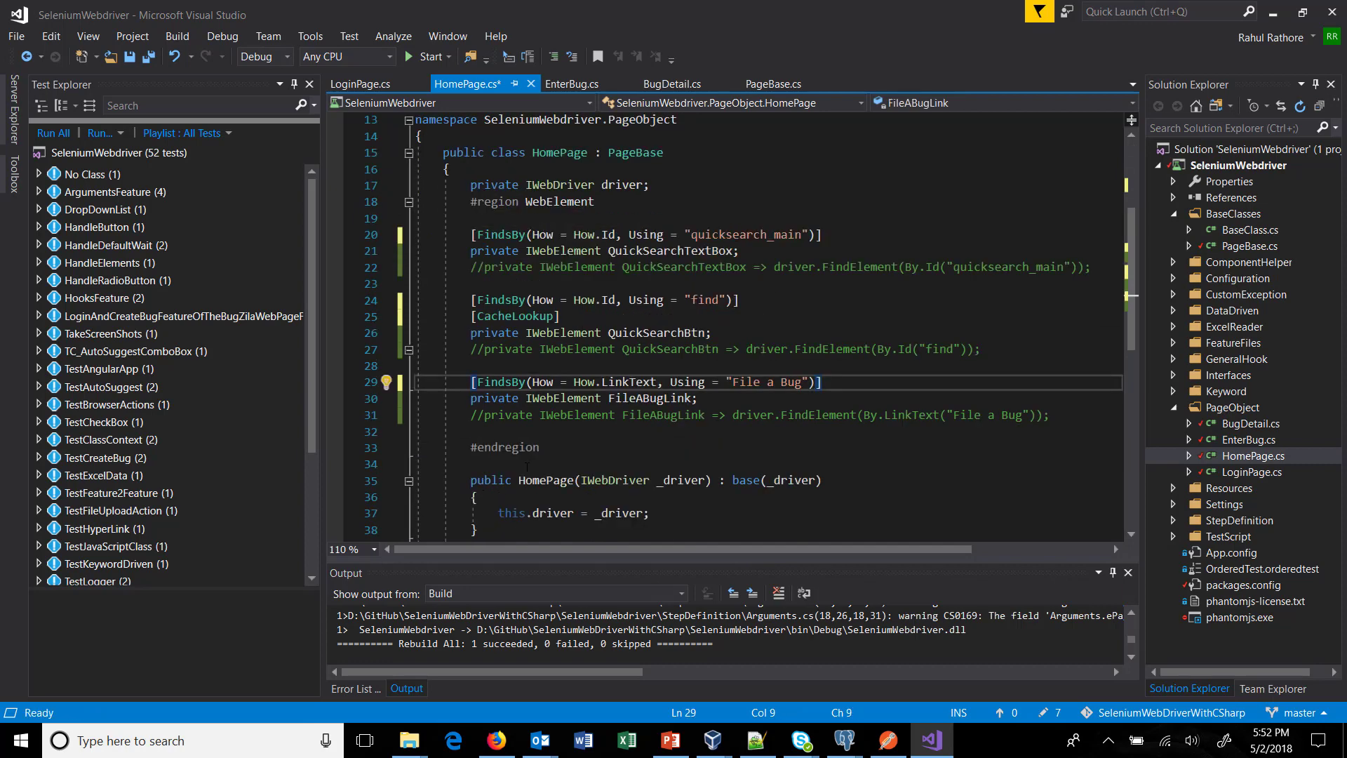
pyautogui.click(361, 83)
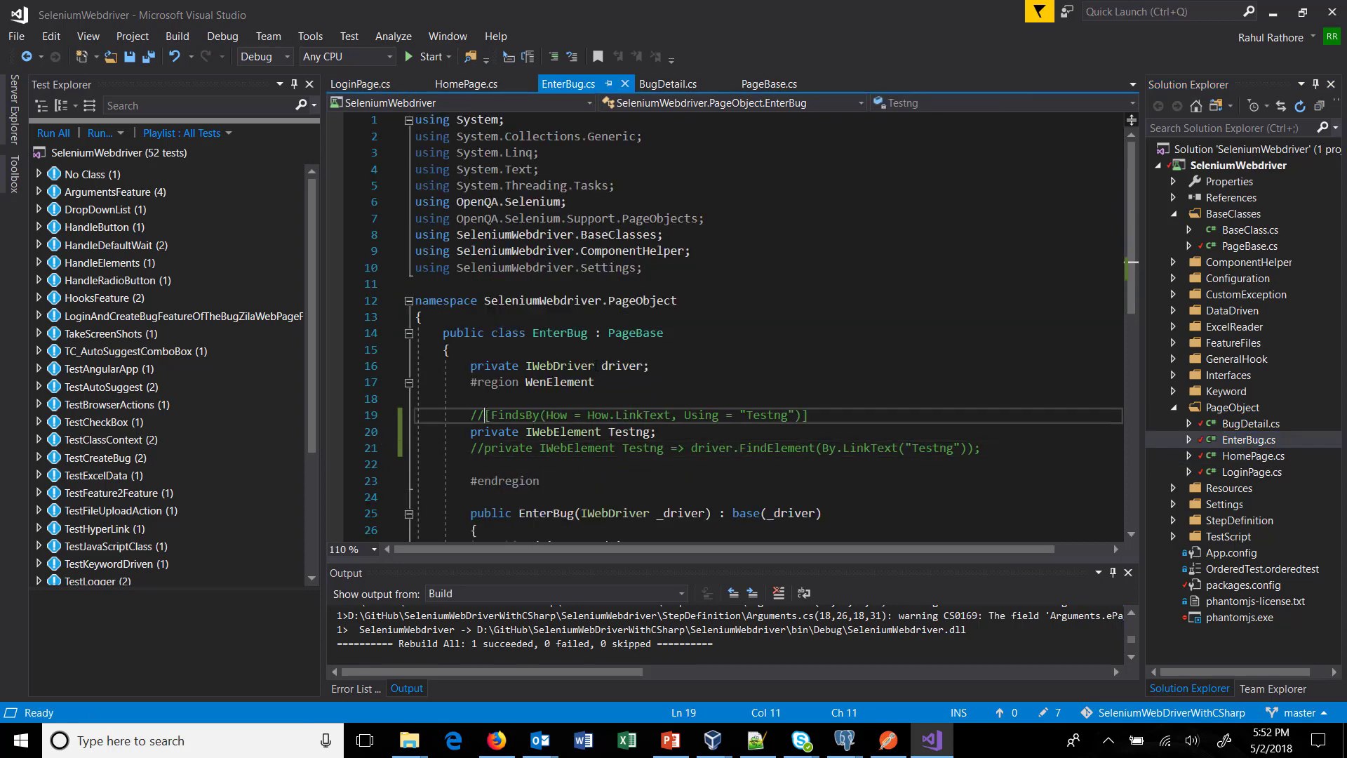
# - Reactivate the Testng FindsBy in EnterBug with the SeleniumExtras.PageObjects import, then switch to BugDetail.cs
pyautogui.click(704, 219)
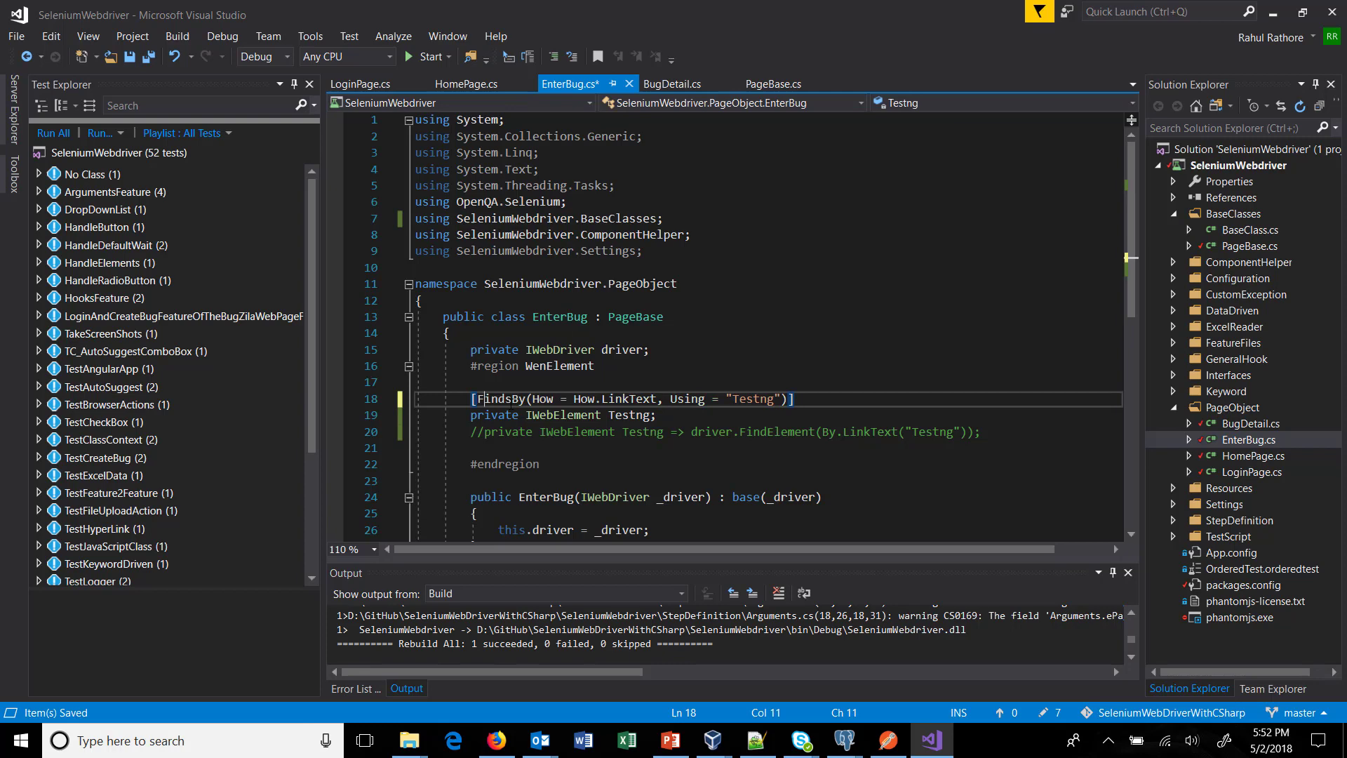
pyautogui.click(384, 399)
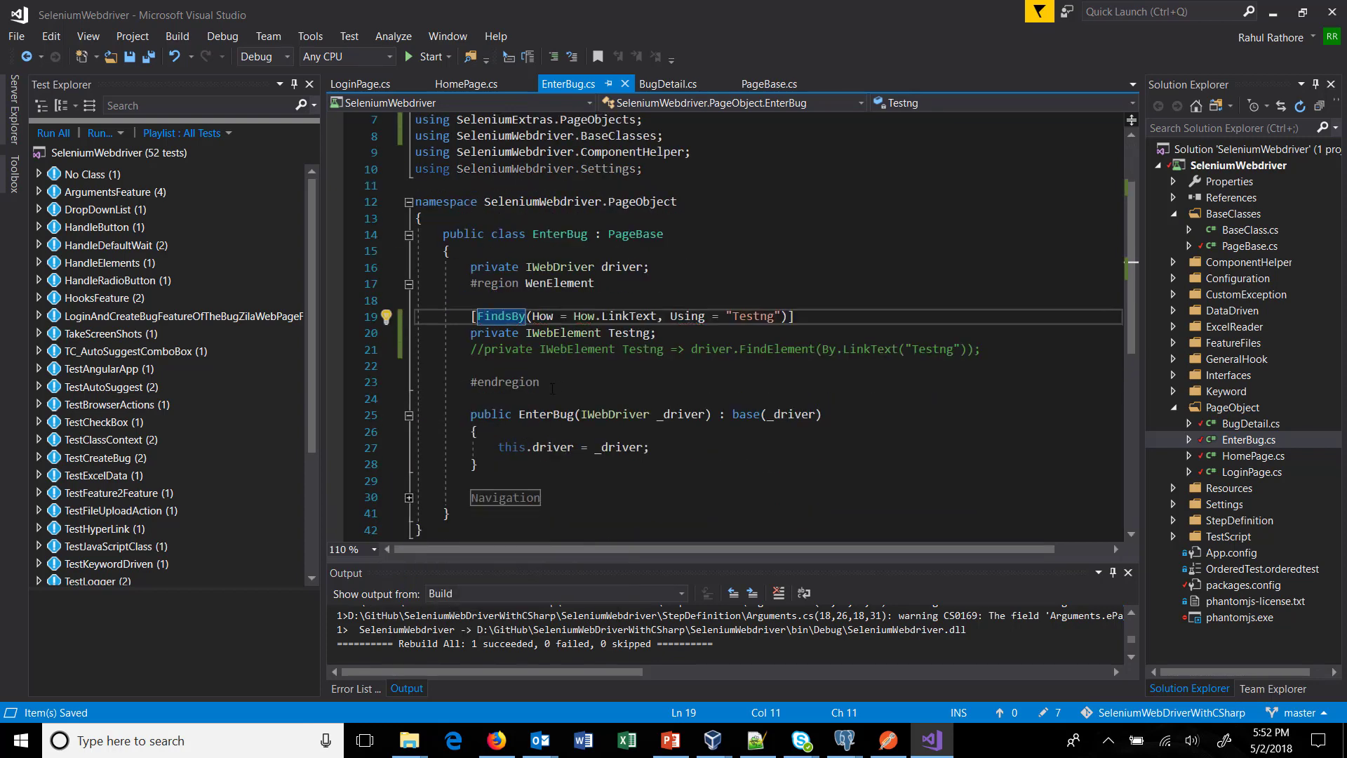
pyautogui.click(669, 83)
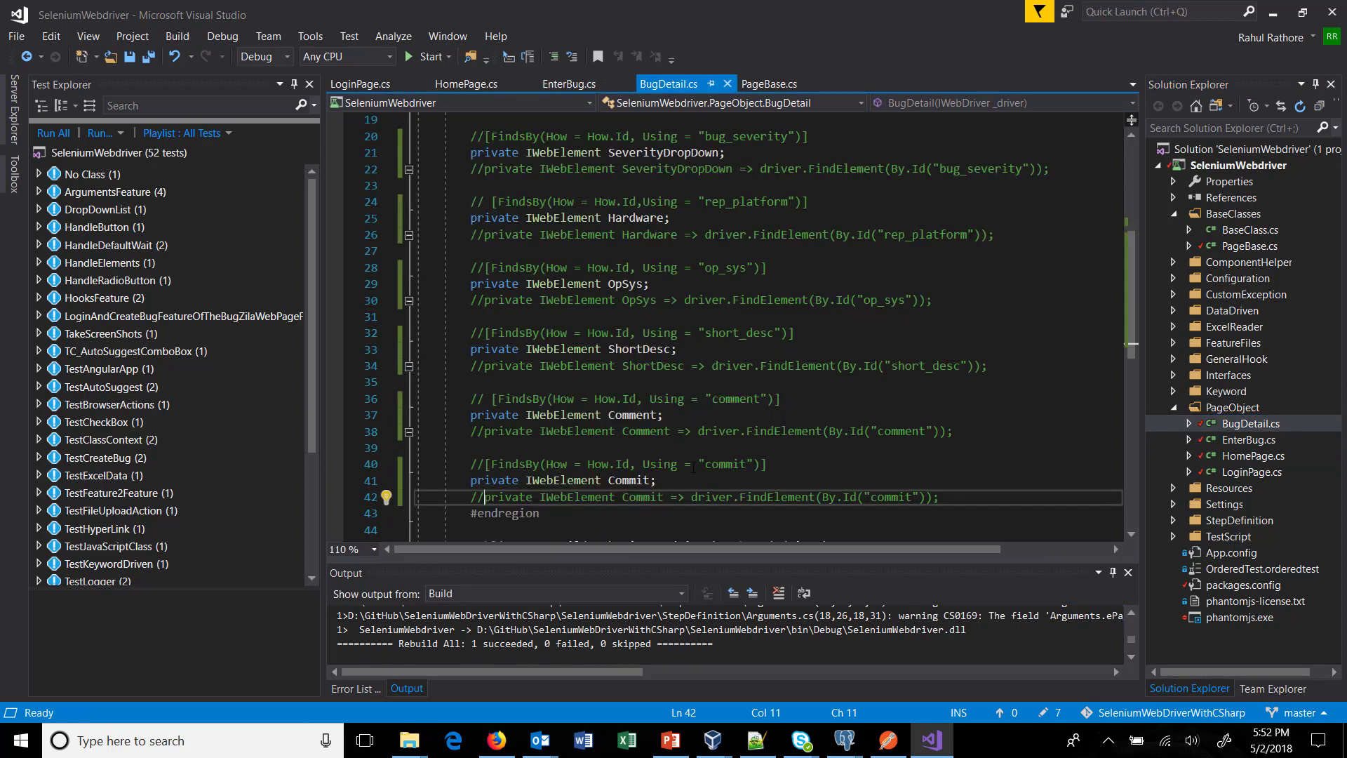
# - Uncomment every field's FindsBy in BugDetail.cs and import SeleniumExtras.PageObjects to resolve them
pyautogui.scroll(3)
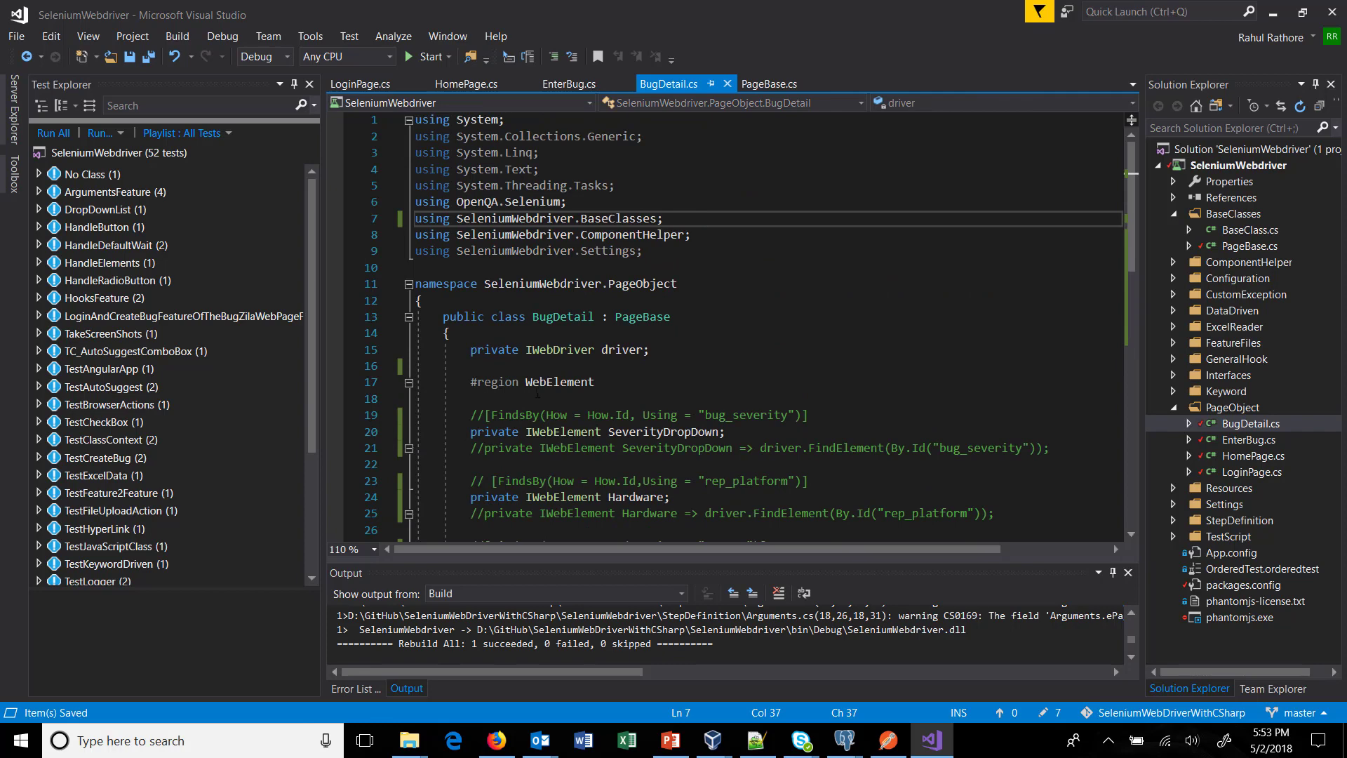
pyautogui.click(487, 415)
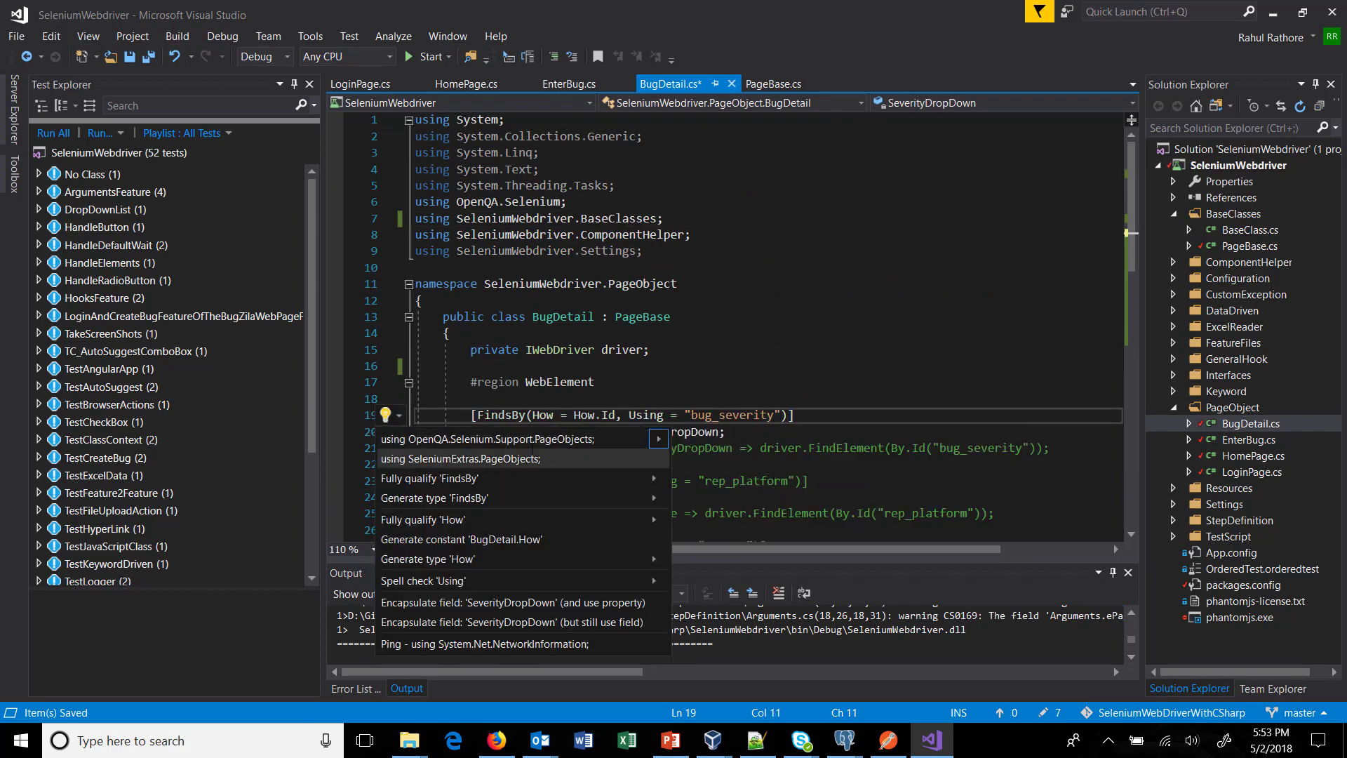
pyautogui.click(460, 459)
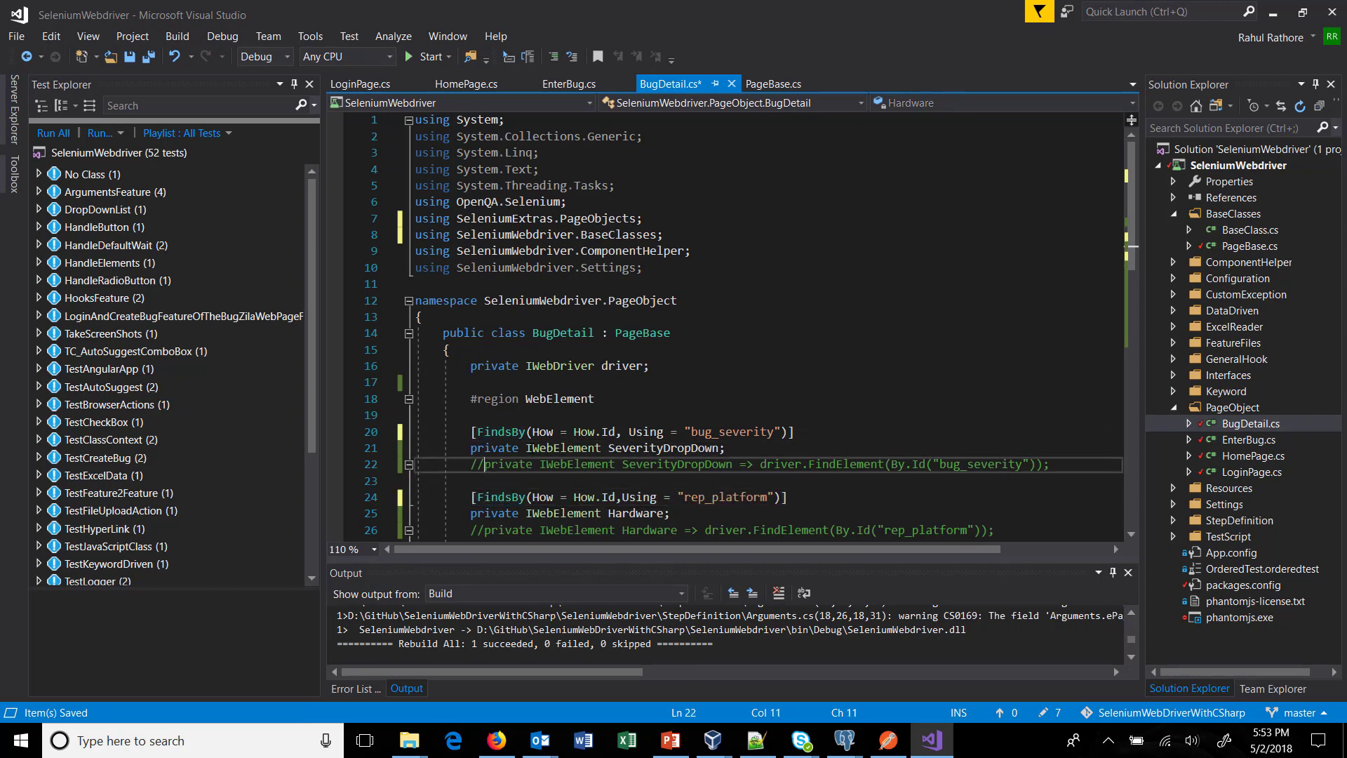
pyautogui.click(485, 218)
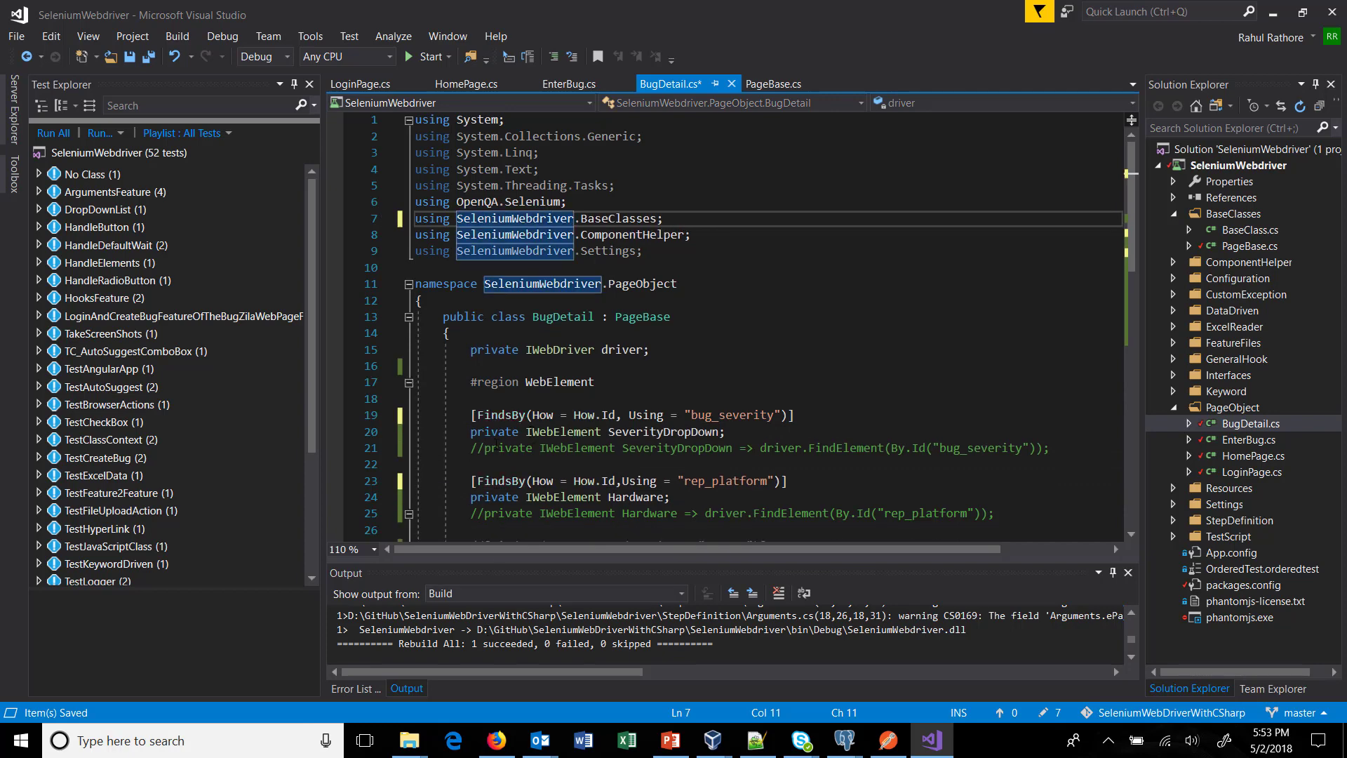
pyautogui.click(501, 416)
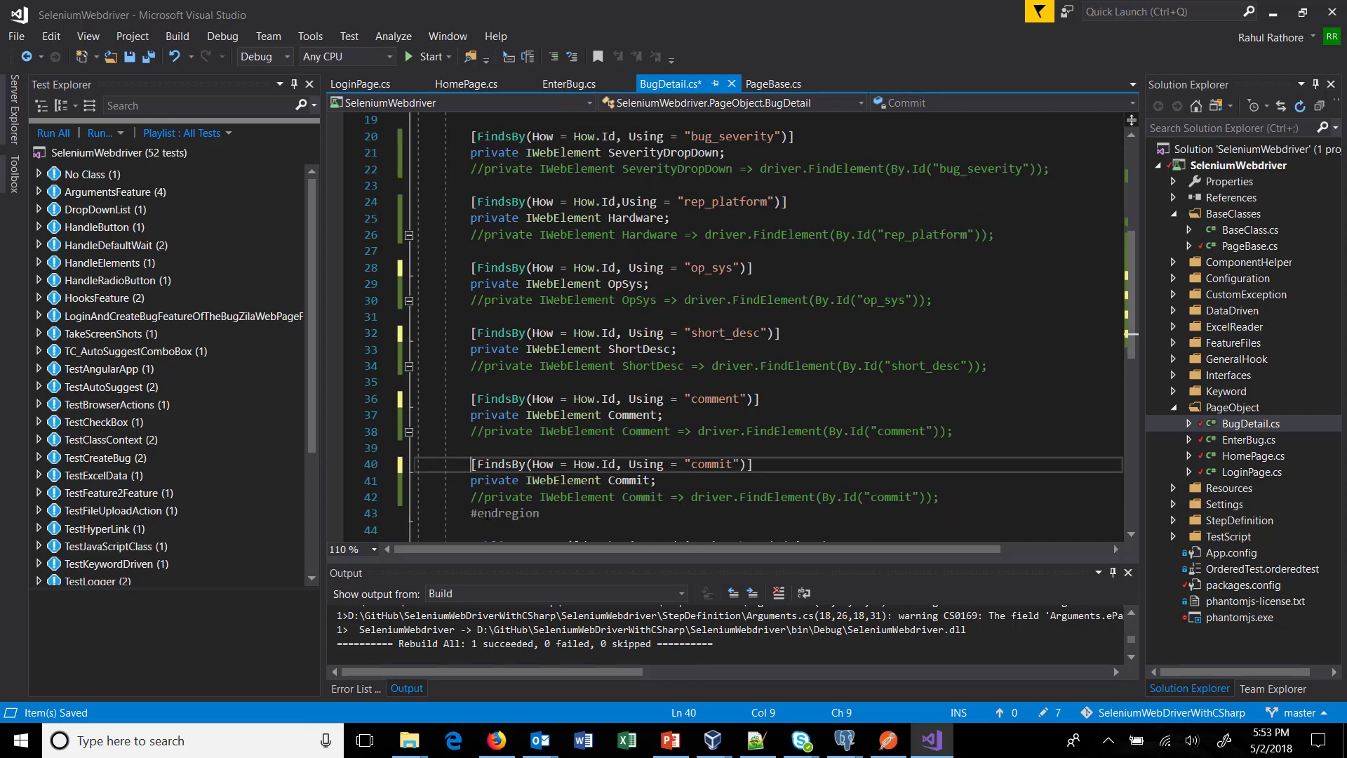
pyautogui.scroll(-3)
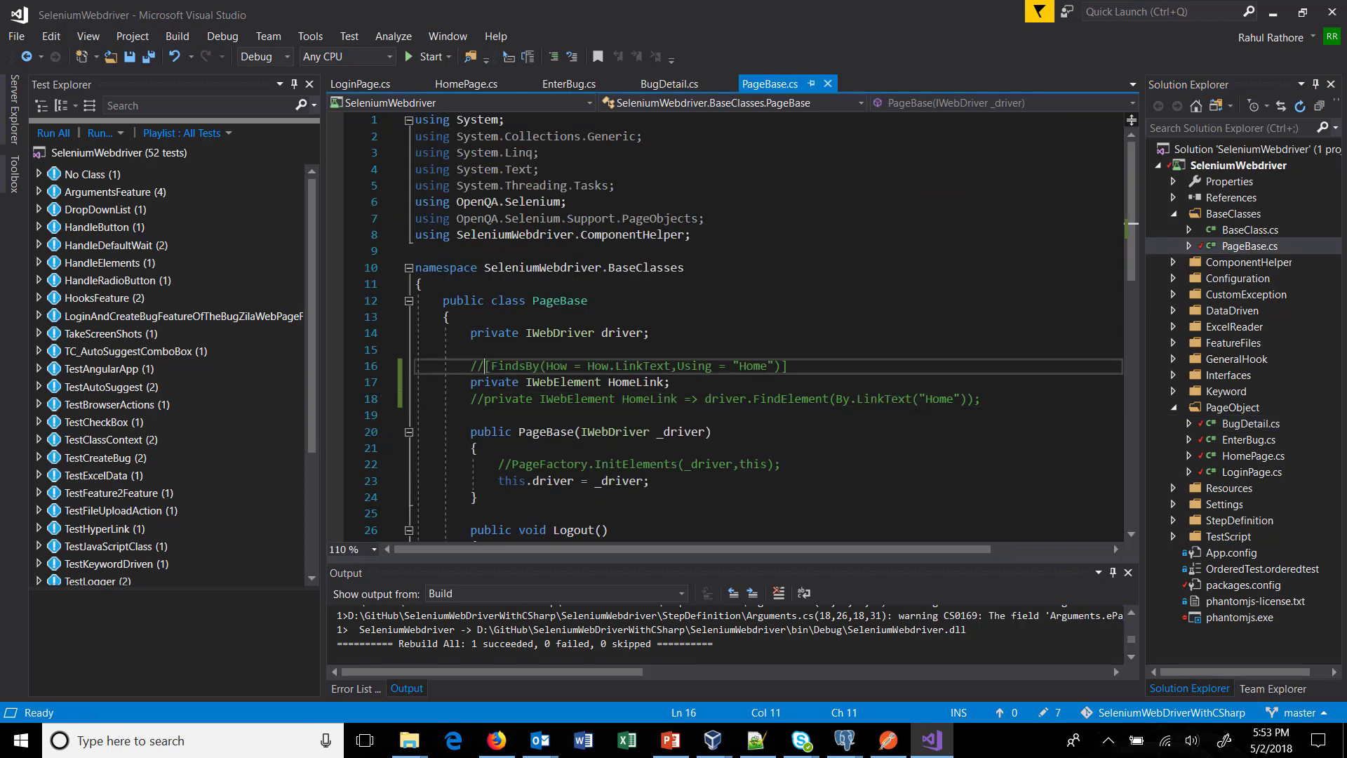
# - Replace the OpenQA PageObjects using in PageBase.cs with SeleniumExtras.PageObjects, reactivating PageFactory.InitElements and the HomeLink FindsBy
pyautogui.click(730, 217)
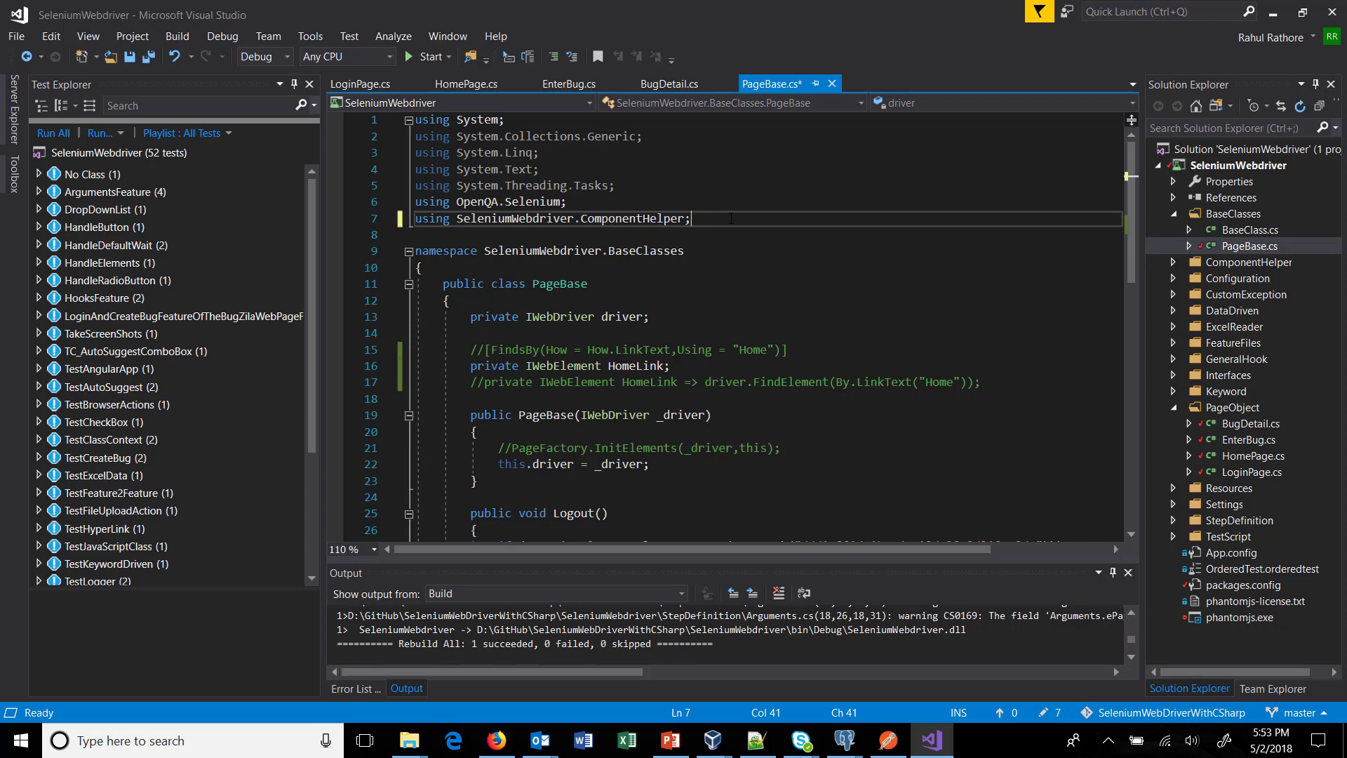
pyautogui.click(513, 448)
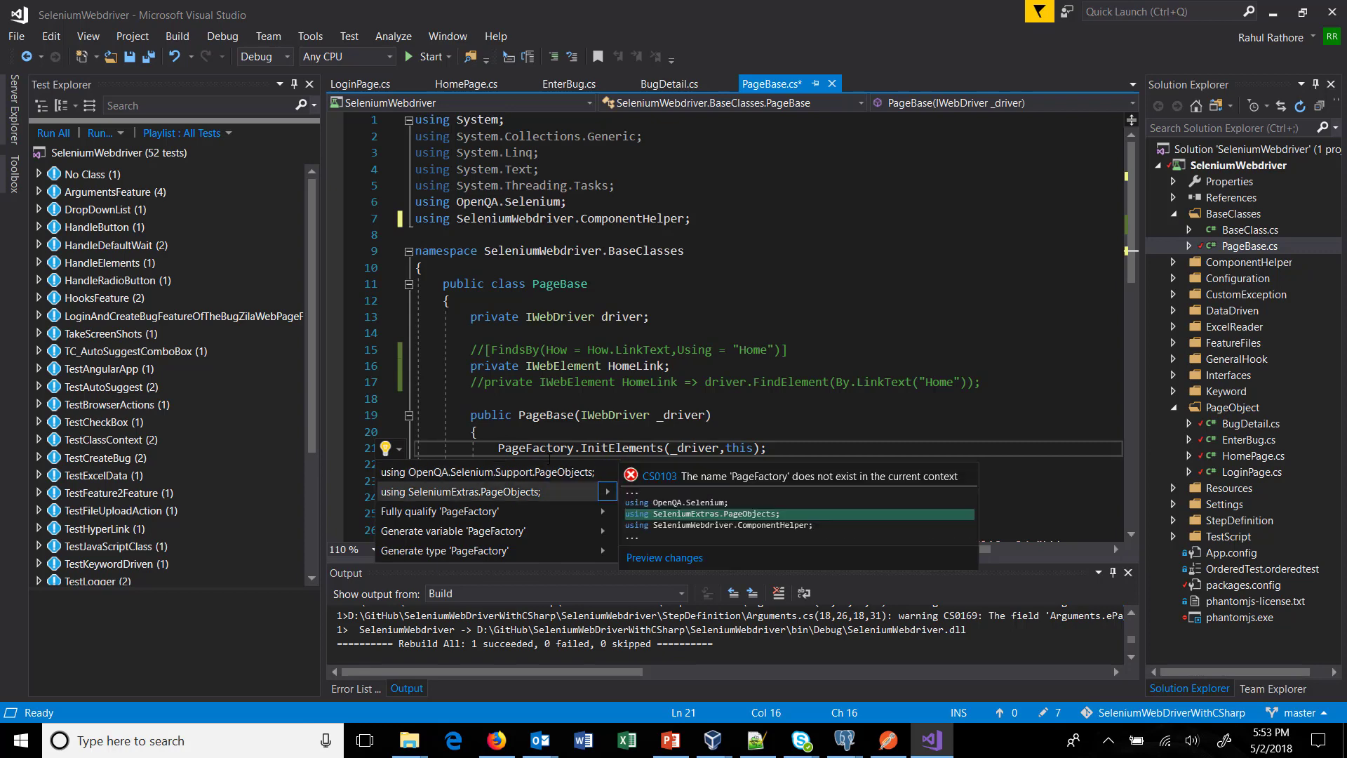
pyautogui.click(468, 491)
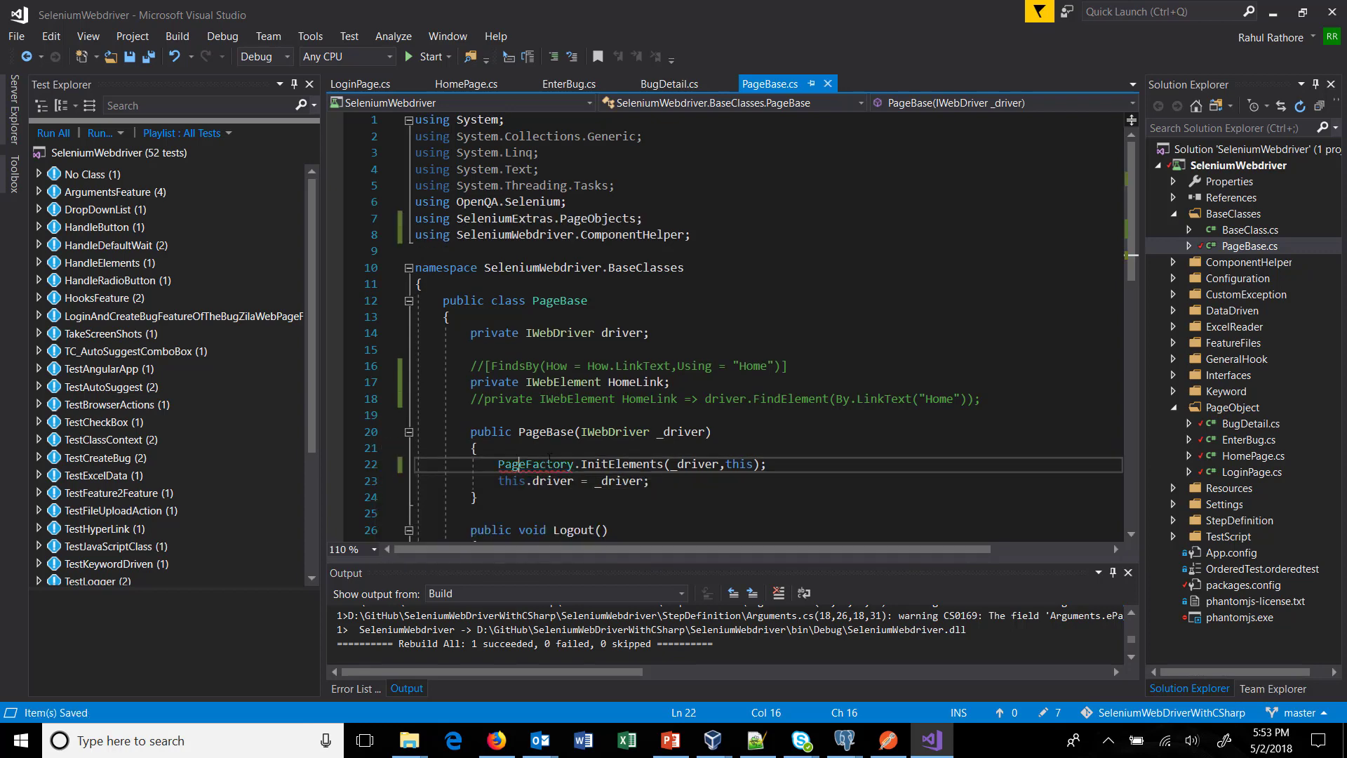
pyautogui.doubleClick(535, 465)
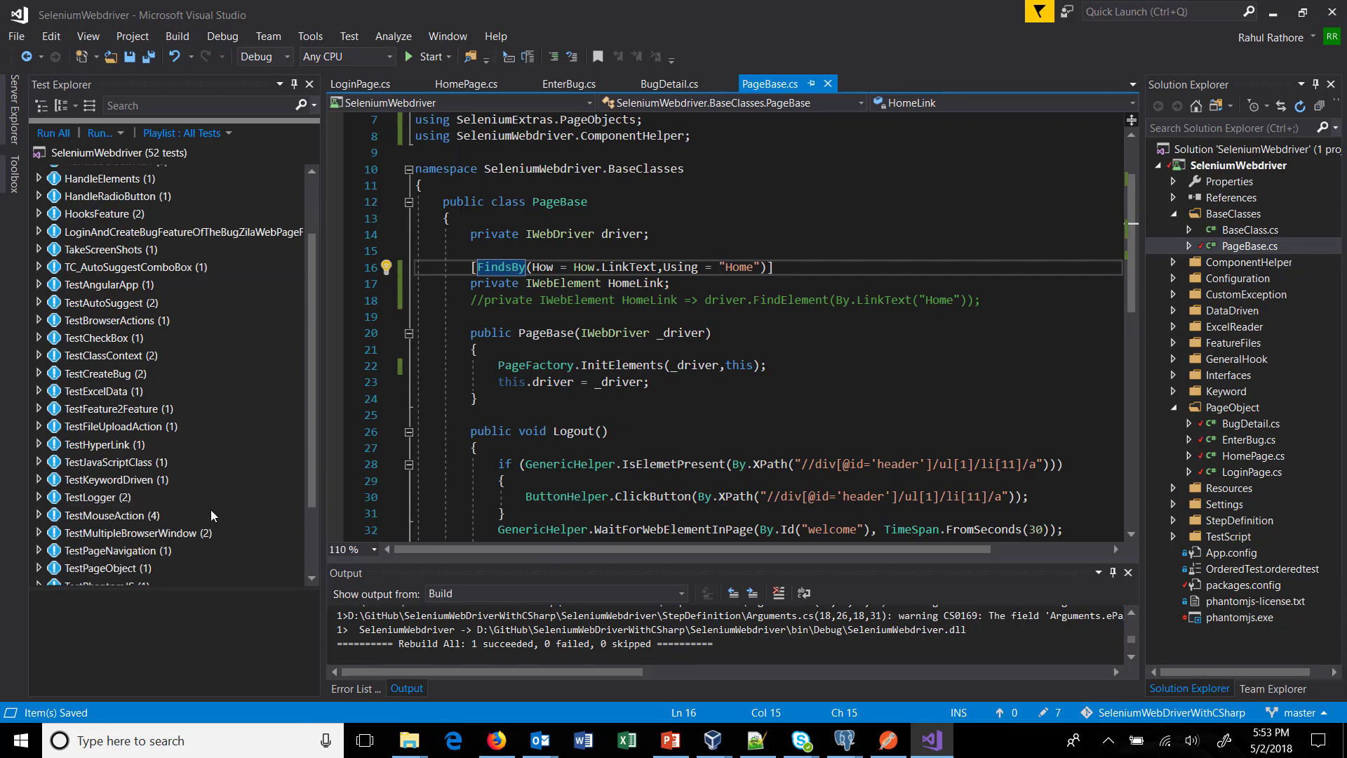
# - Run the TestPage test under TestPageObject from Test Explorer
pyautogui.scroll(-3)
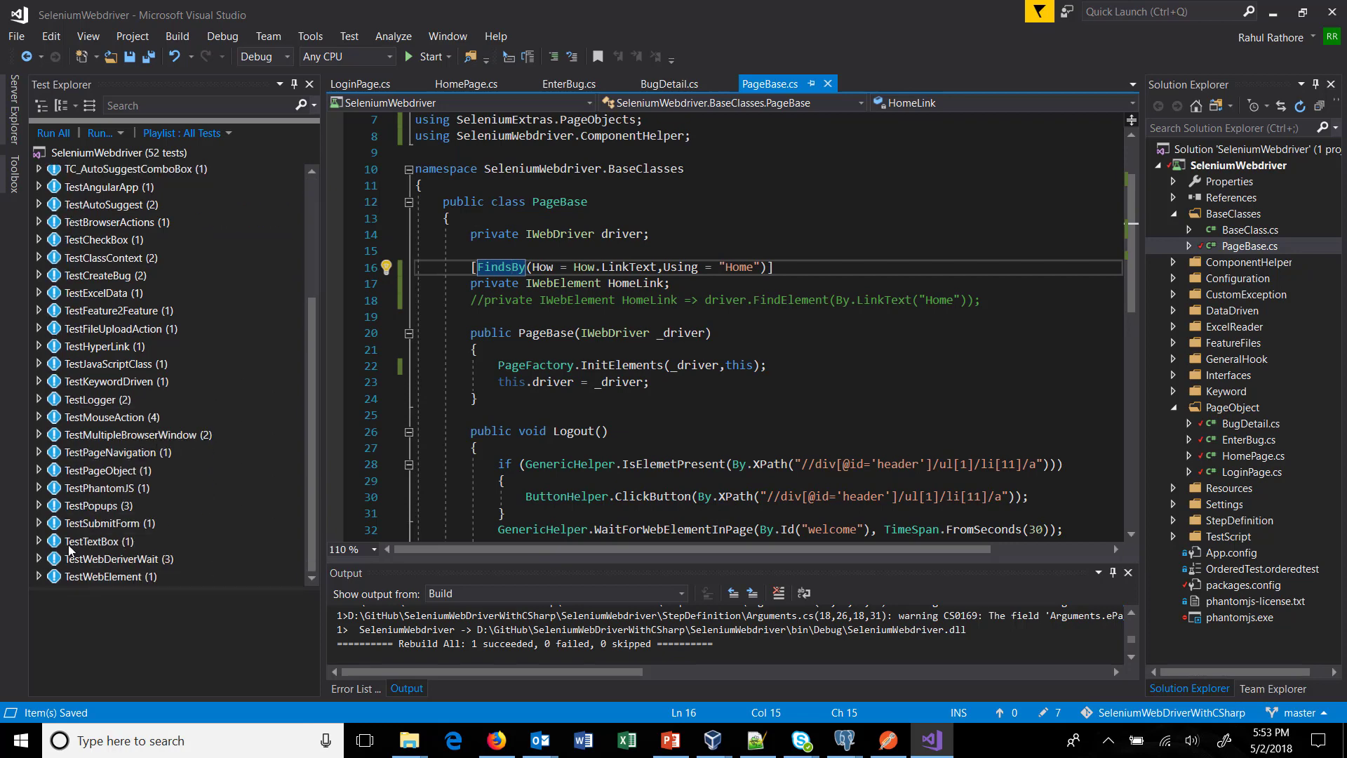
pyautogui.moveTo(52, 472)
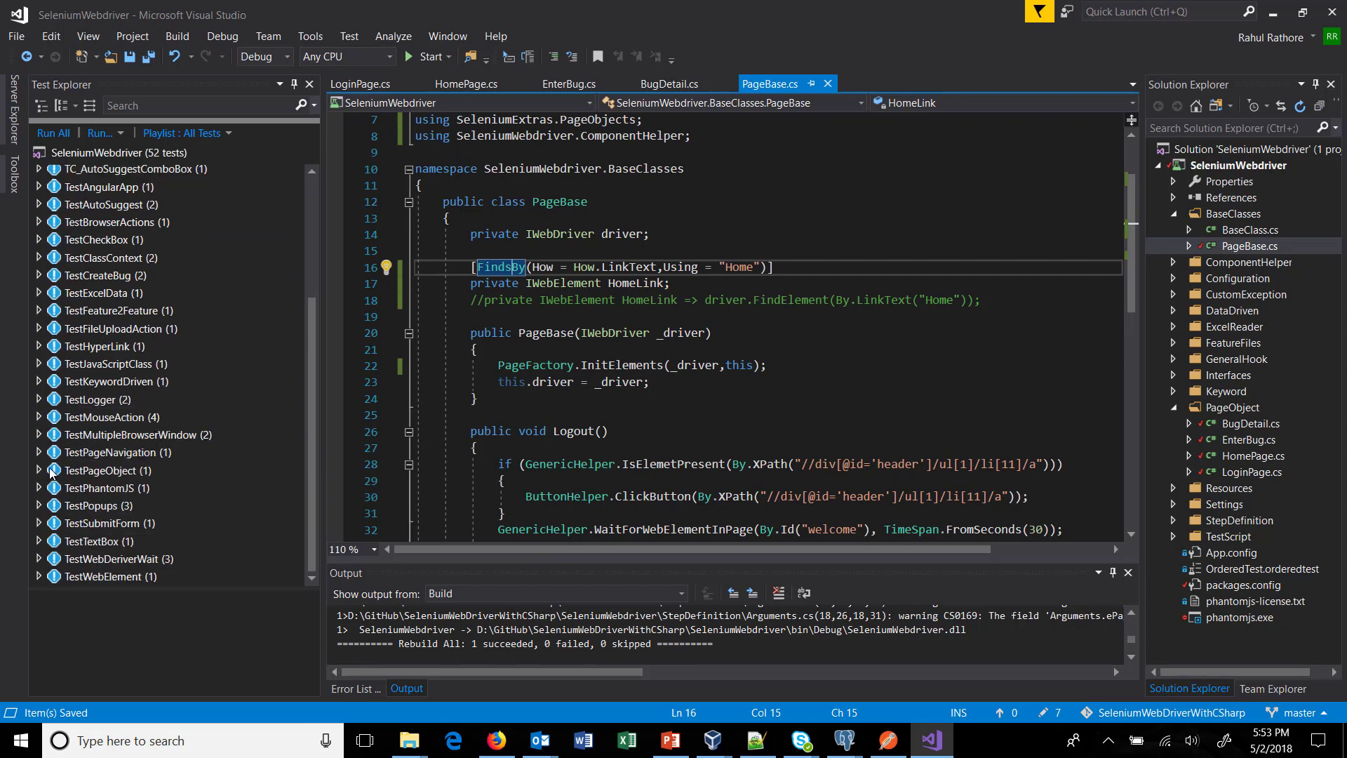
pyautogui.rightClick(108, 470)
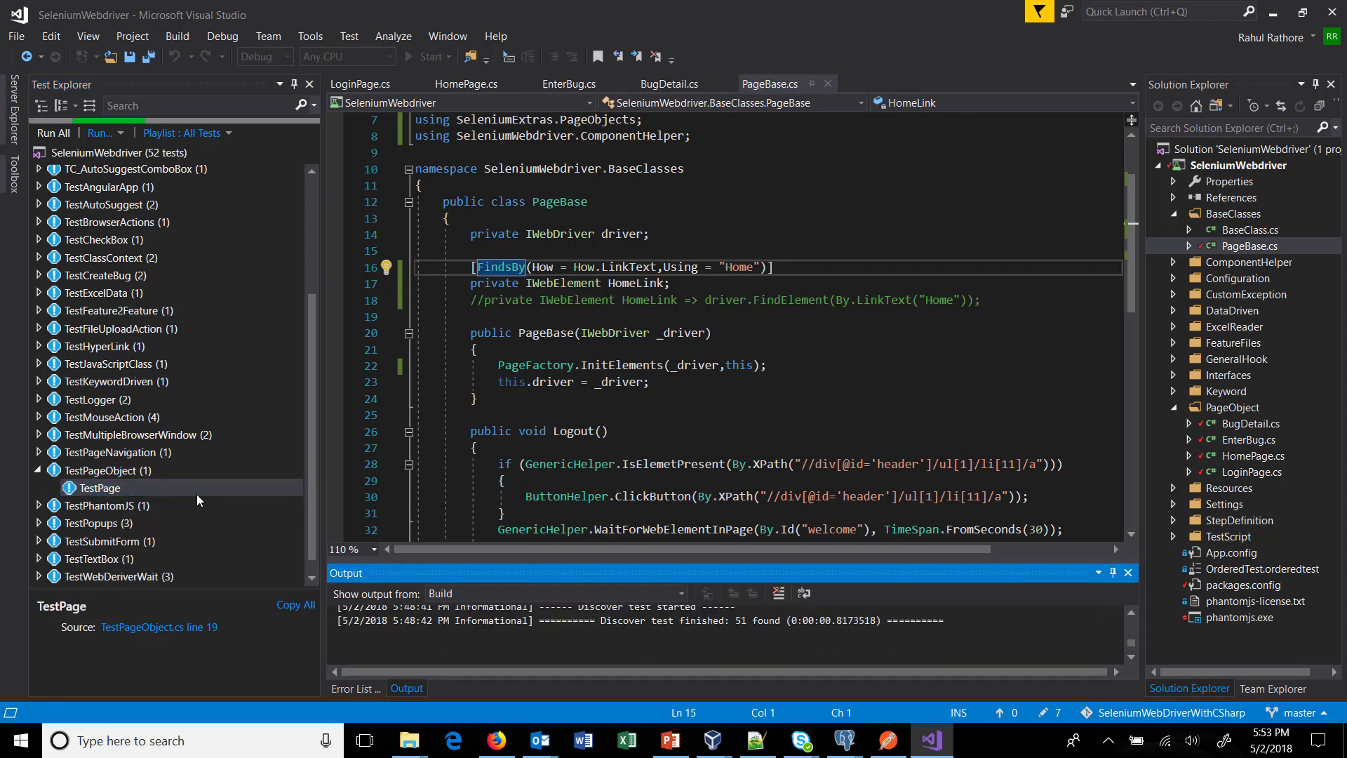
pyautogui.click(52, 132)
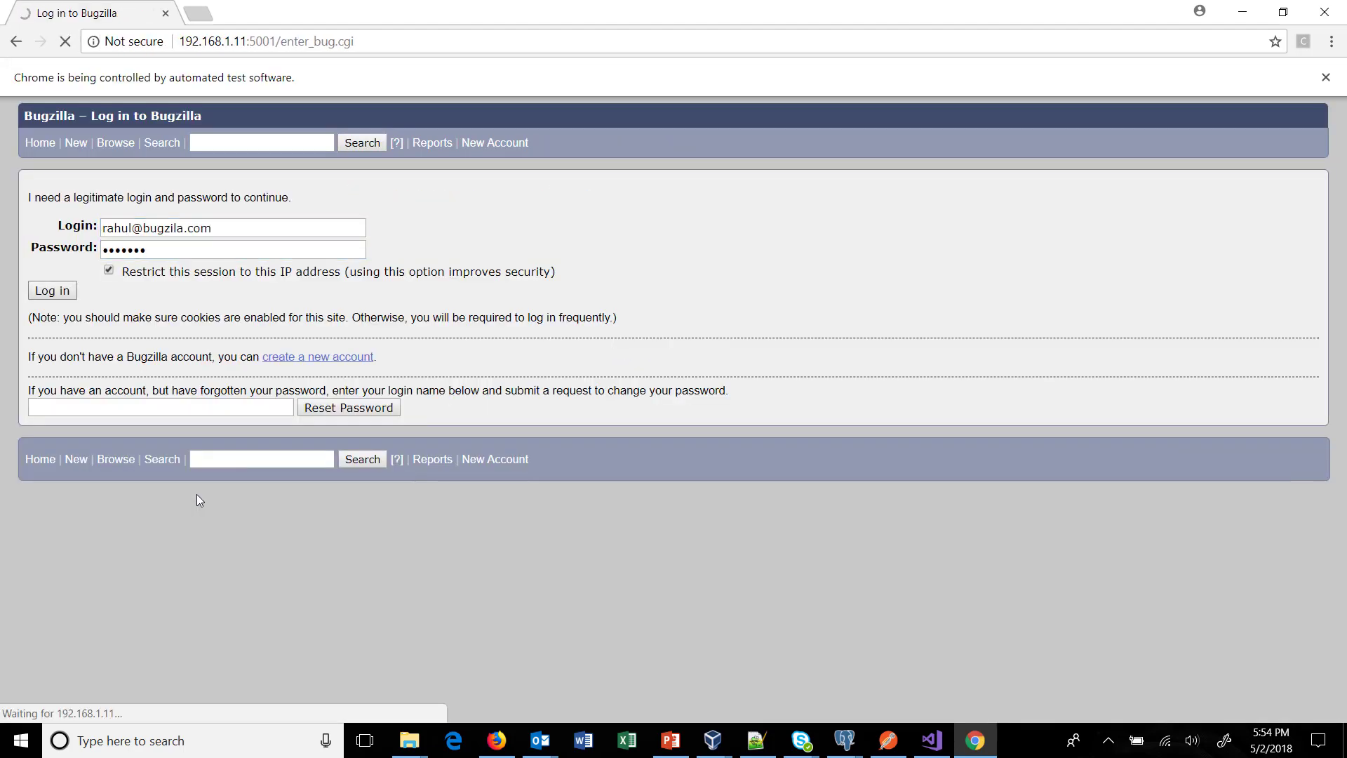
# - Let the Selenium-driven Chrome log into Bugzilla, open the Testng bug form and log out until TestPage passes
pyautogui.click(52, 290)
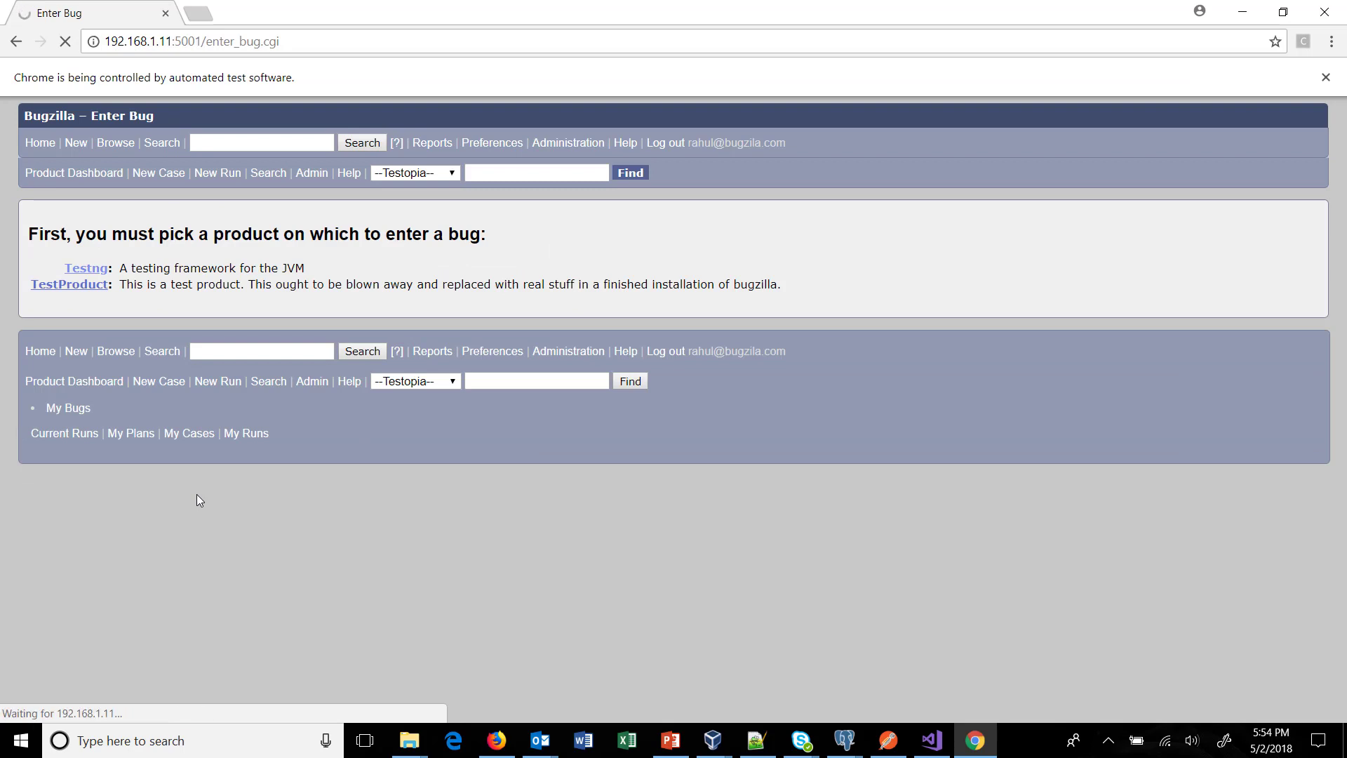
pyautogui.click(86, 267)
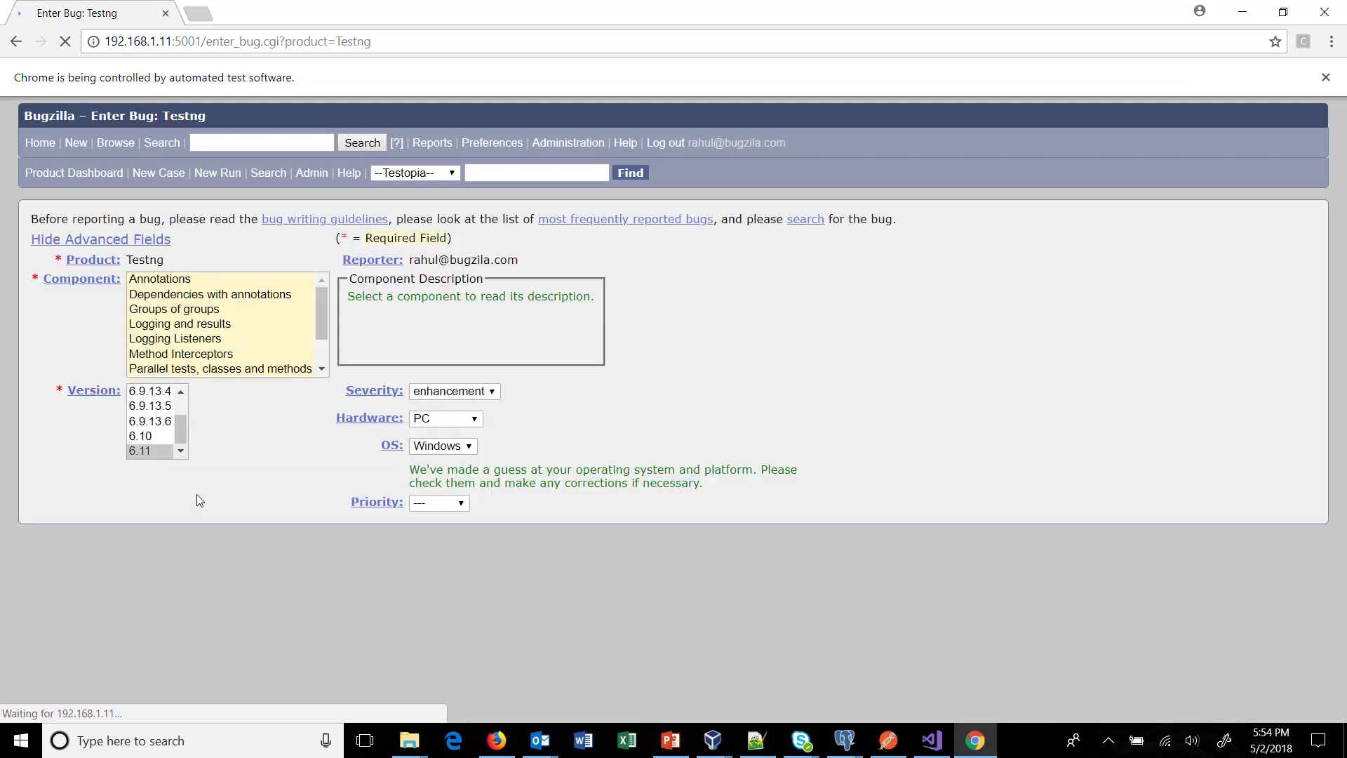
pyautogui.click(652, 144)
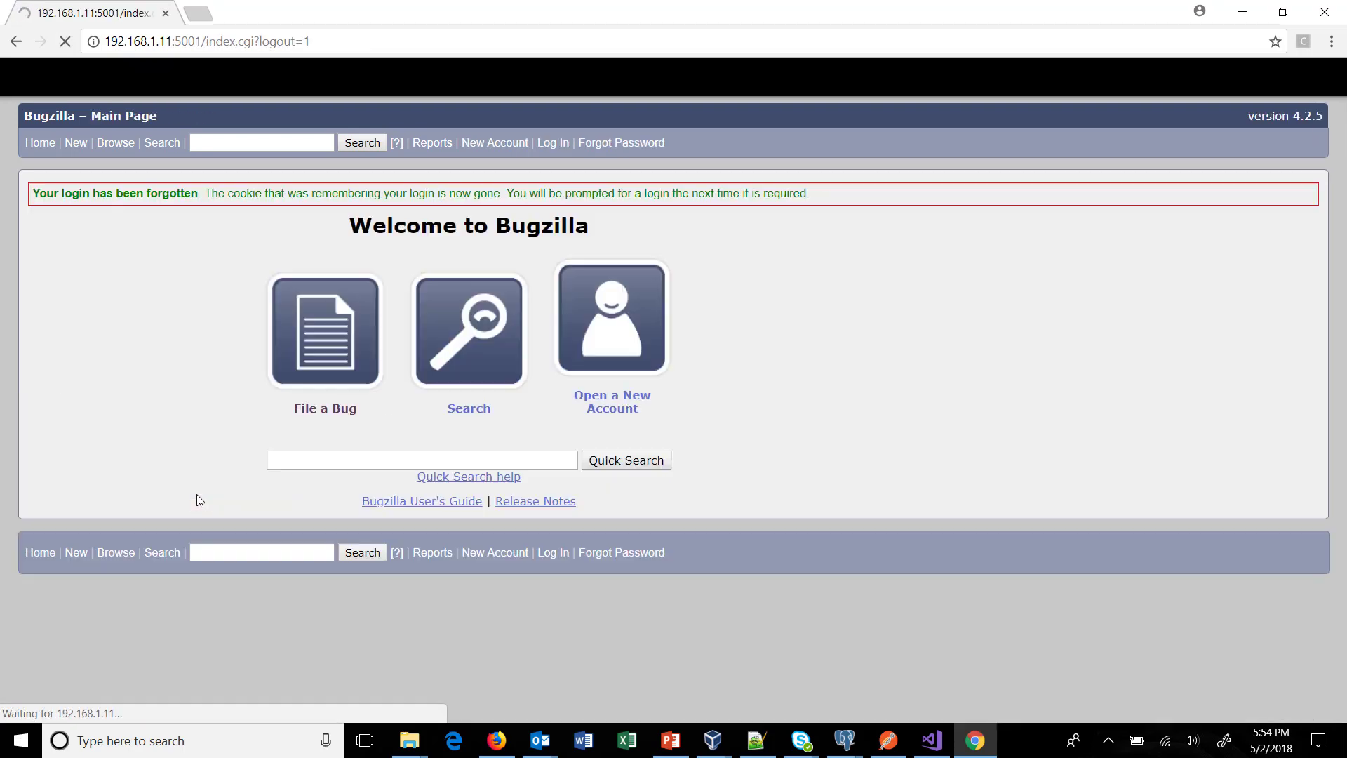
pyautogui.click(929, 740)
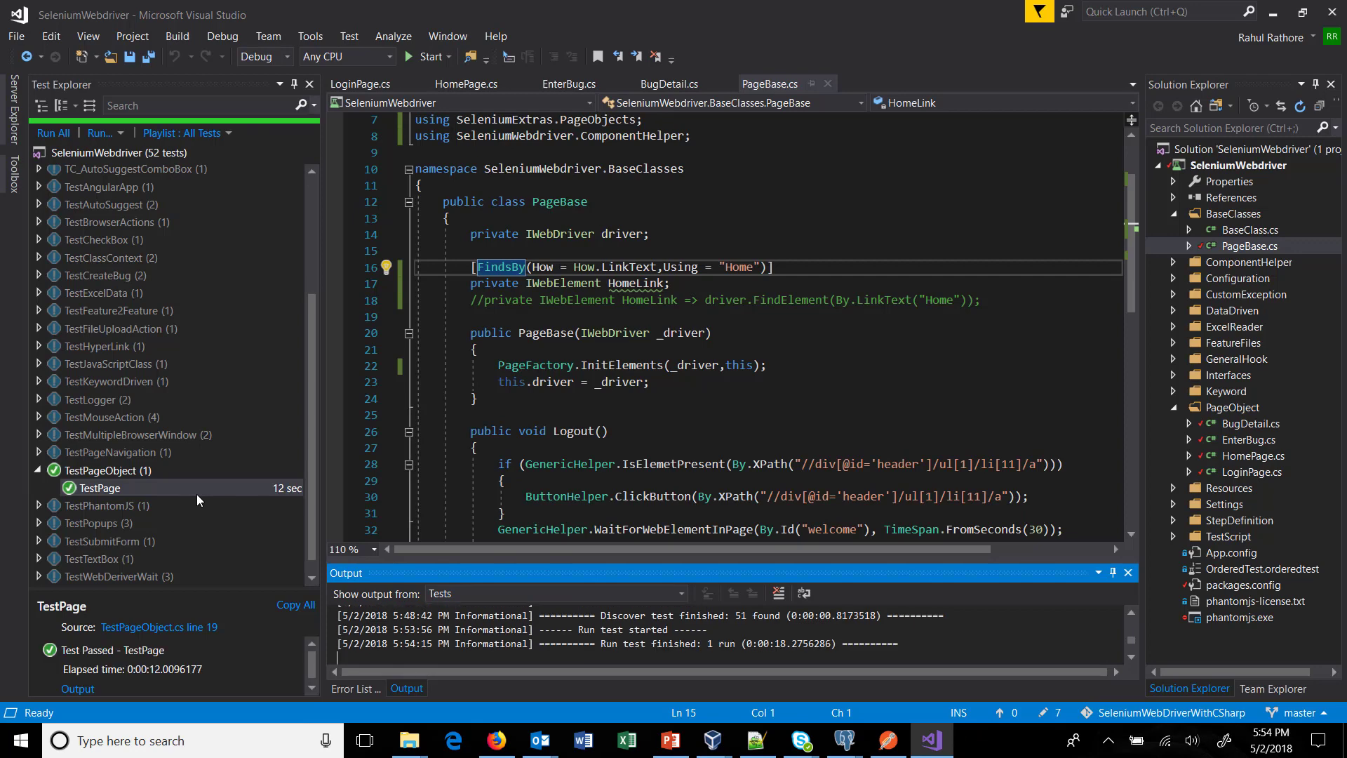